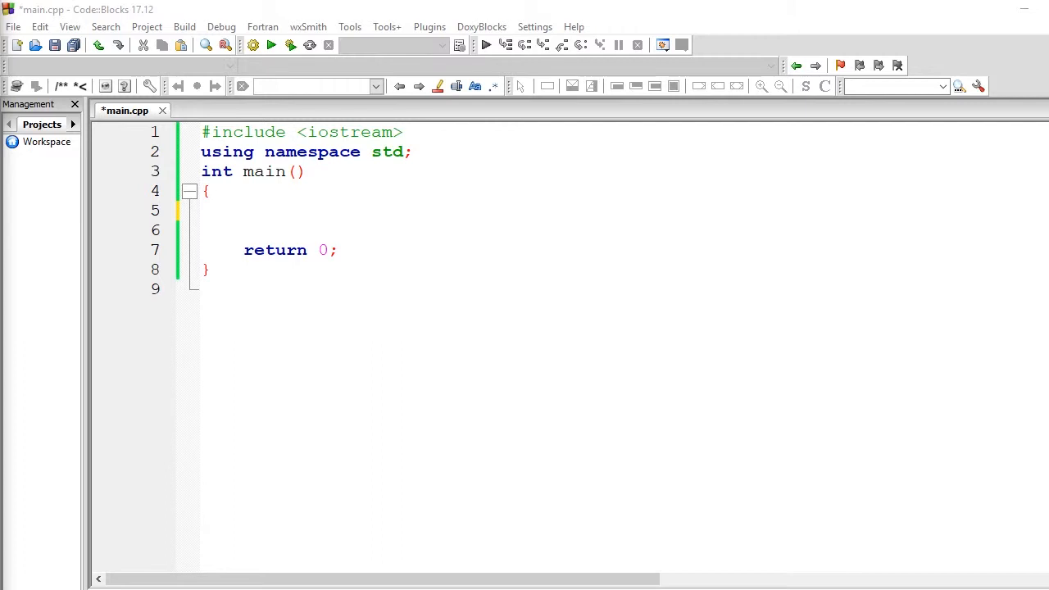
mouse_move(541, 204)
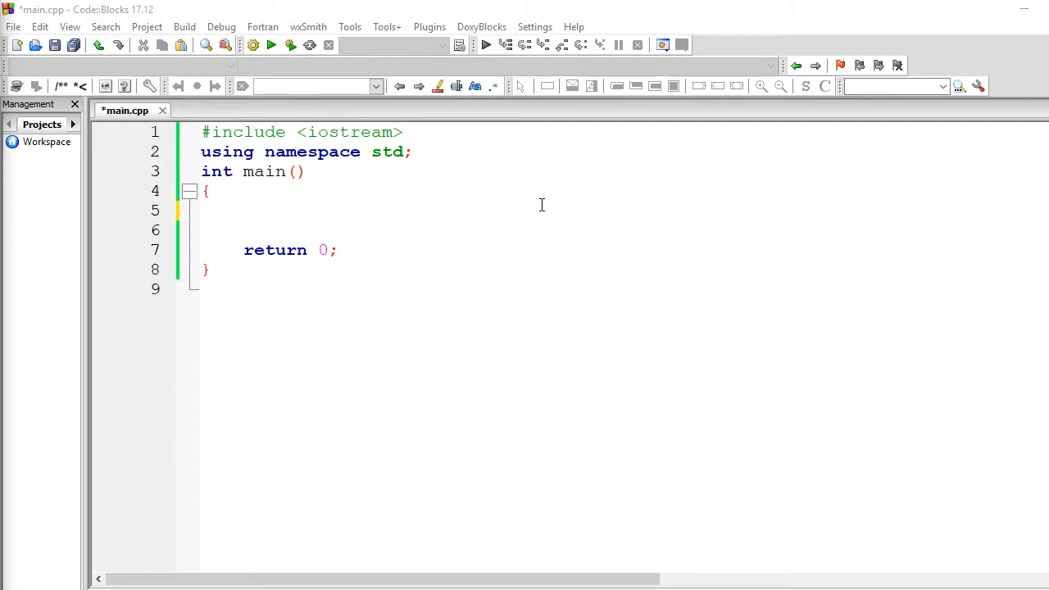
Begin a // comment on line 5 inside main() in main.cpp
text(//)
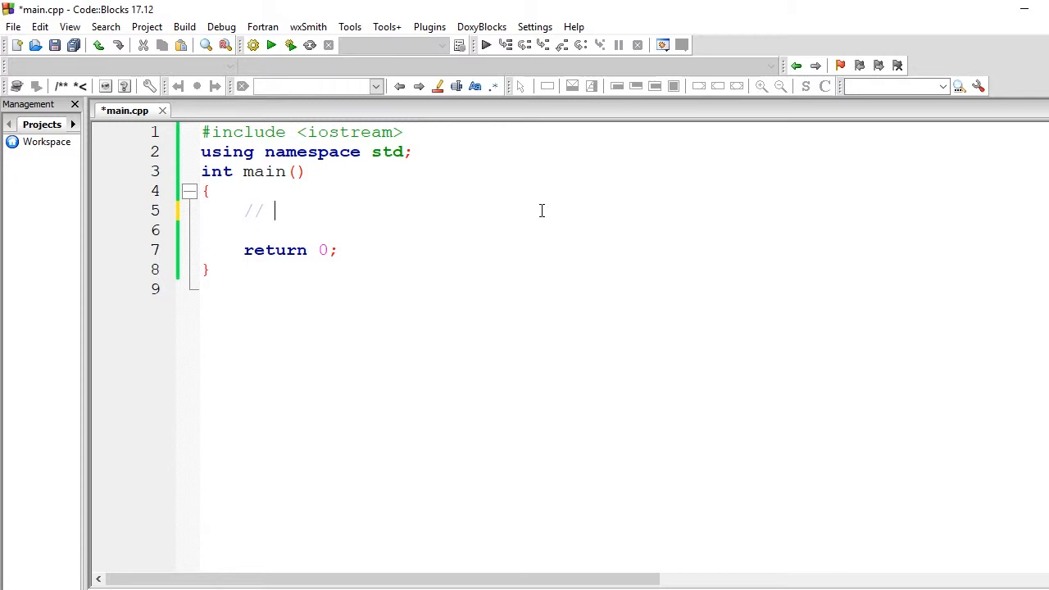
Add the declarations 'int num1, num2, result;' and 'char op;' below the comment
text(int)
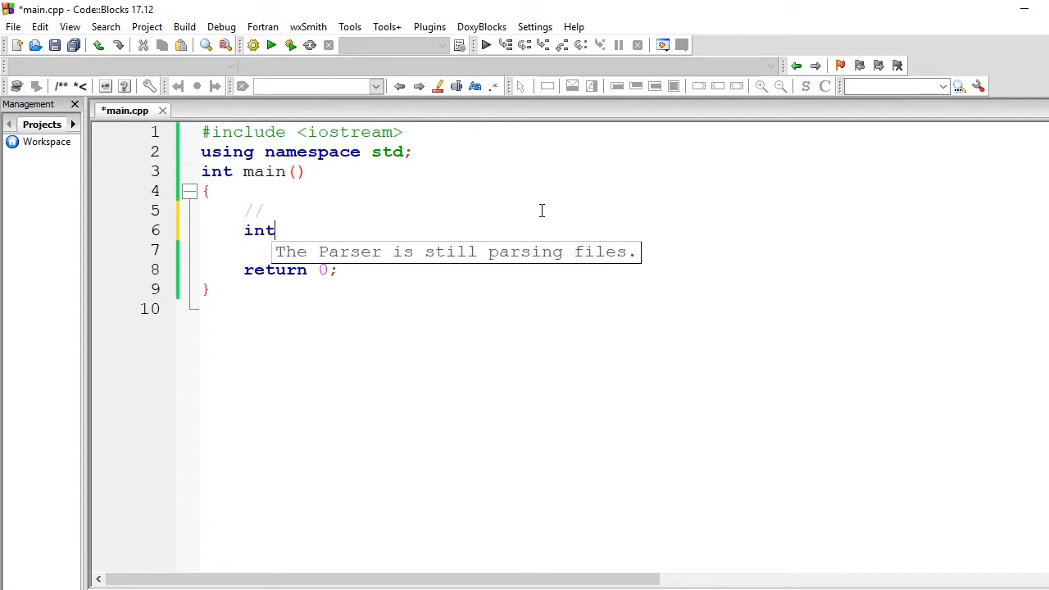
text(num1,)
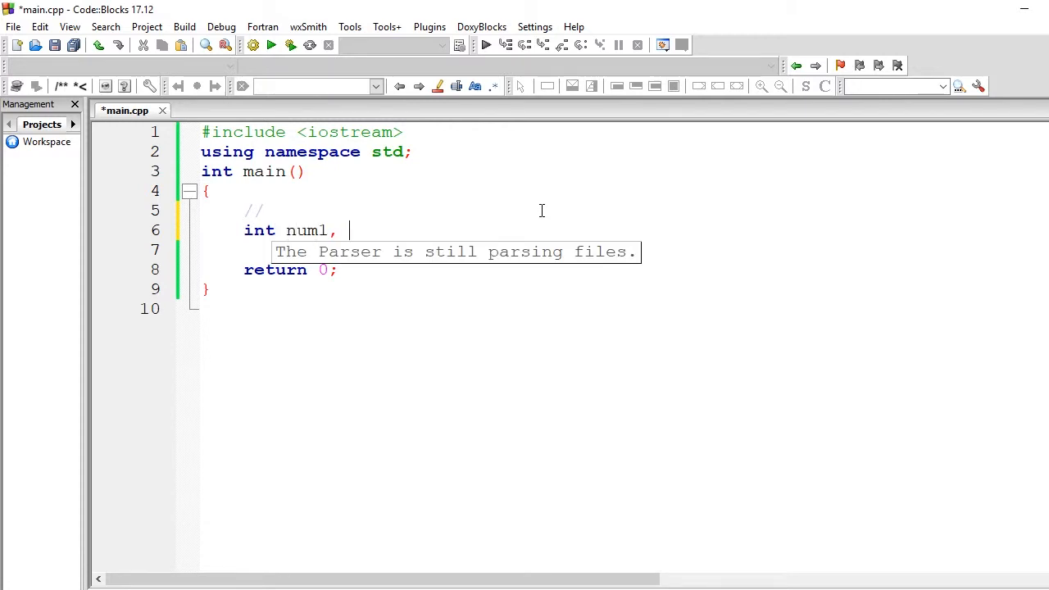
text(num3)
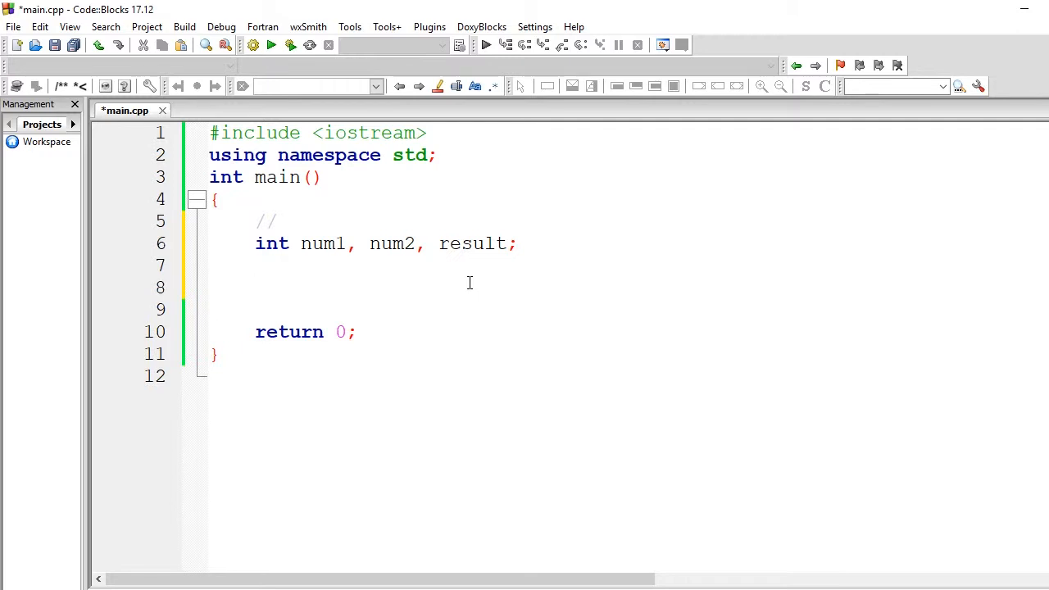
click(255, 287)
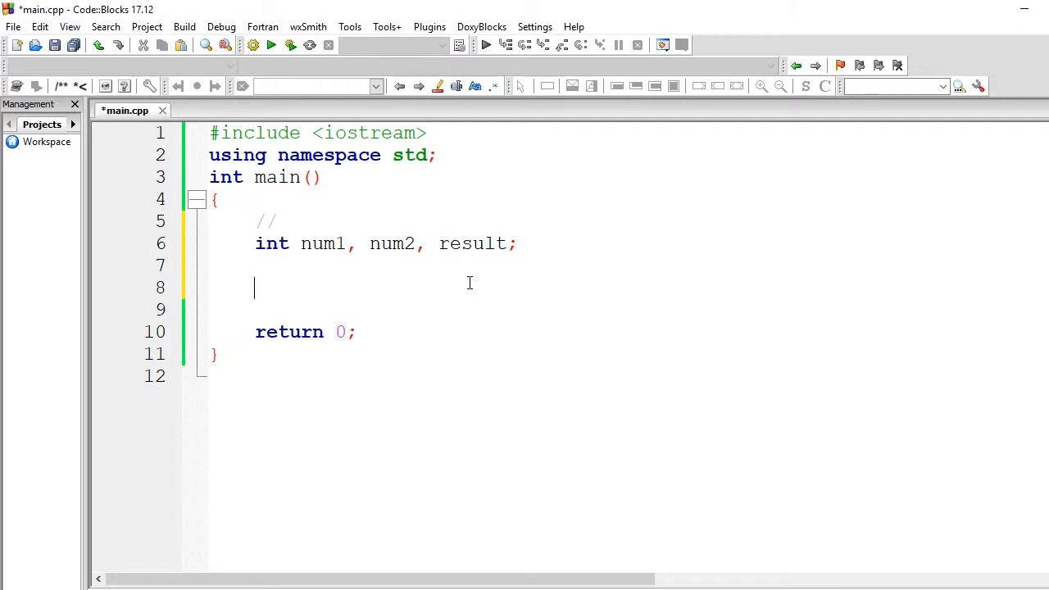
text(c)
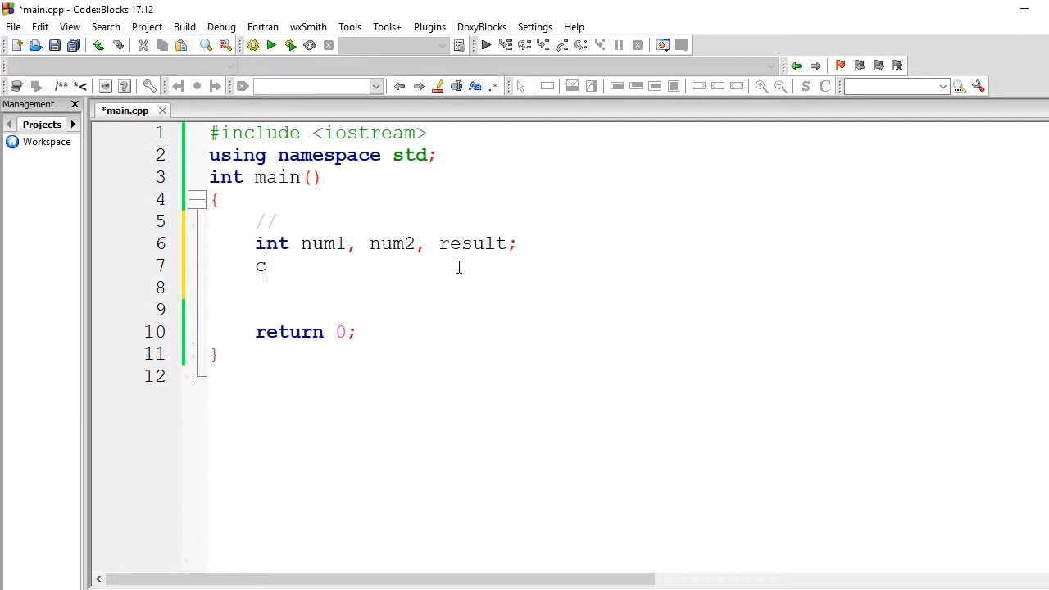
text(har op)
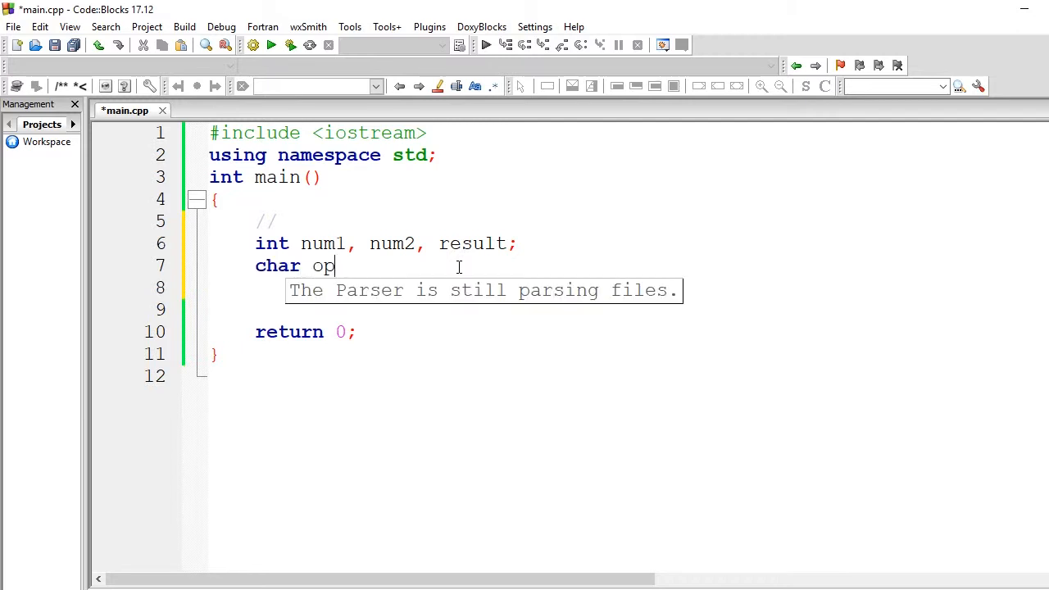
text(;)
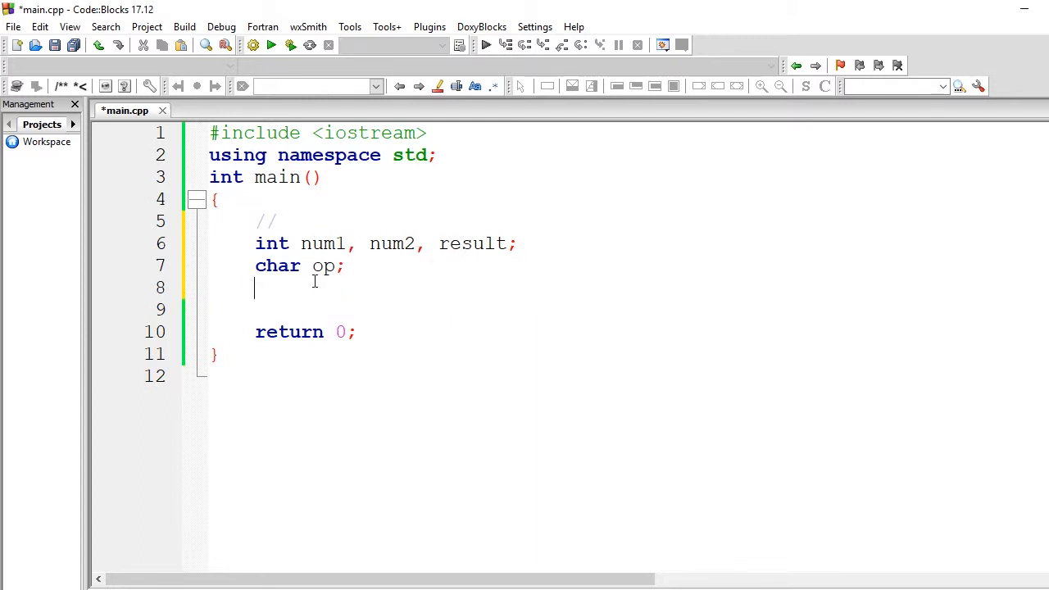
mouse_move(393, 237)
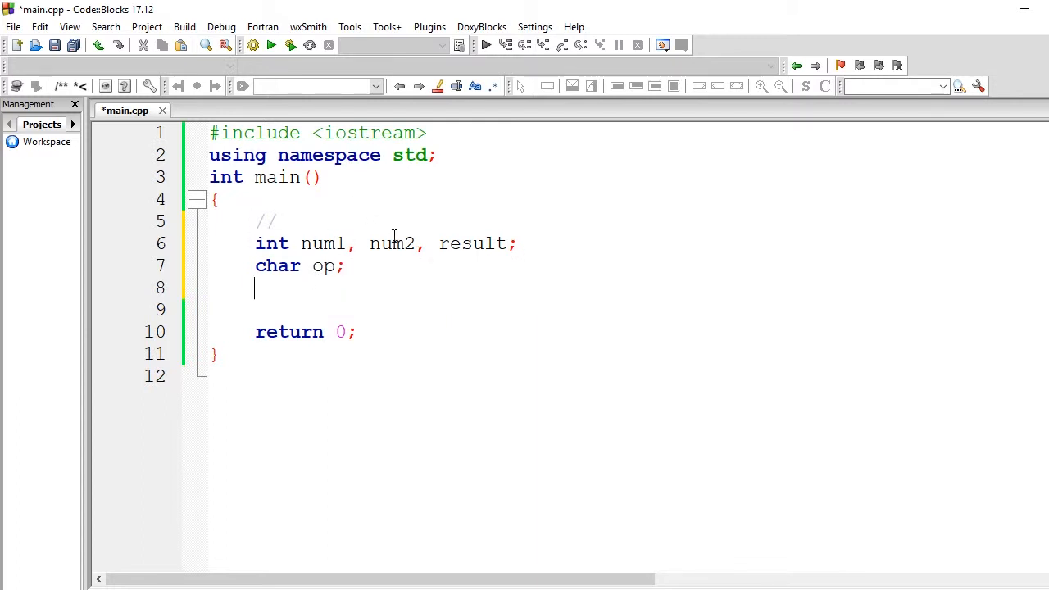
Print 'Enter the first number: ' with endl and read the value into num1
key(Return)
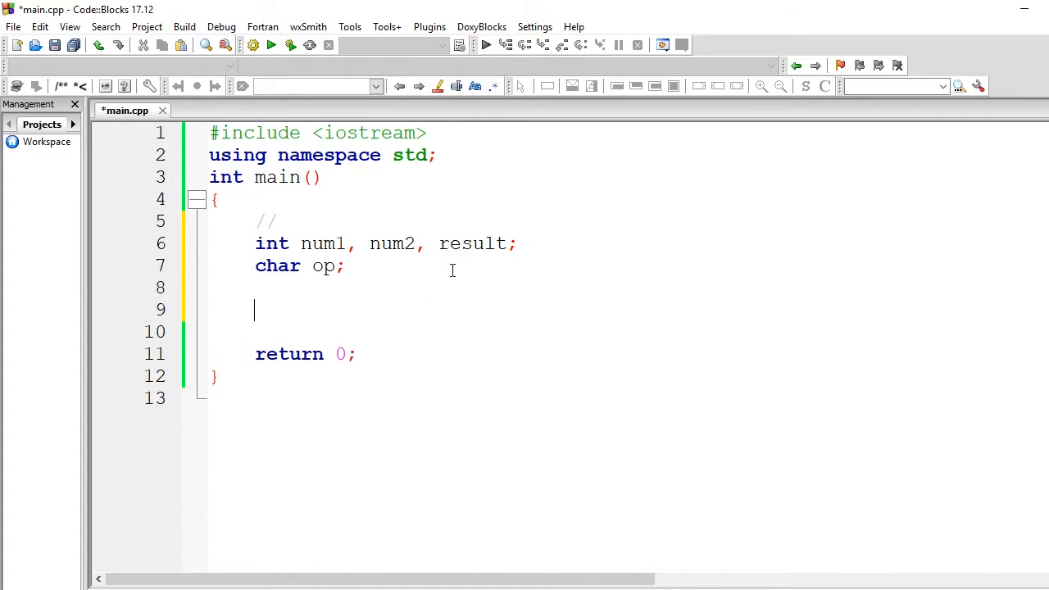
text(cout << "")
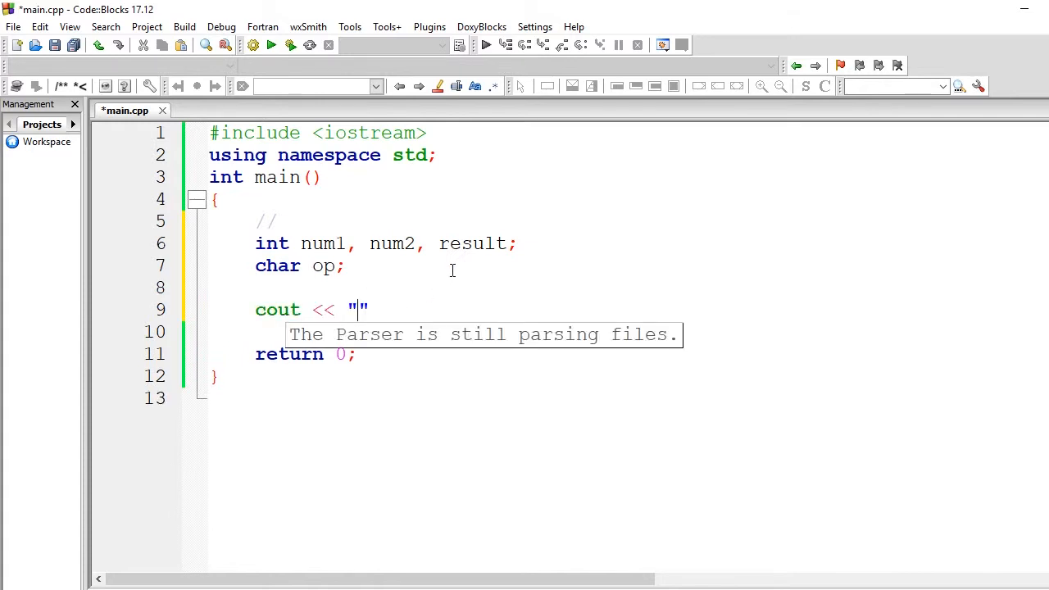
text(Ente)
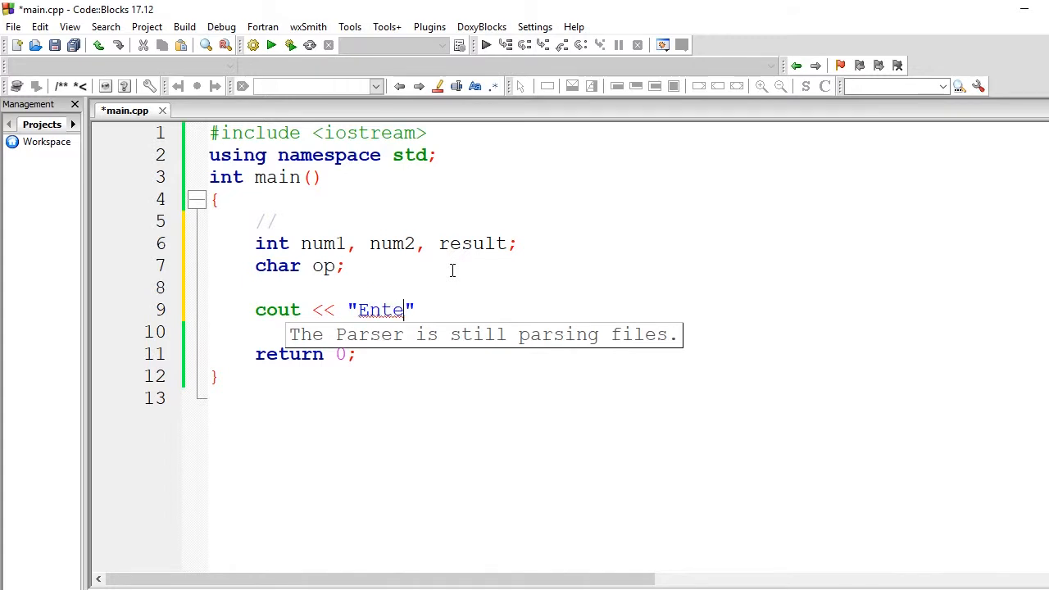
text(r the first nu)
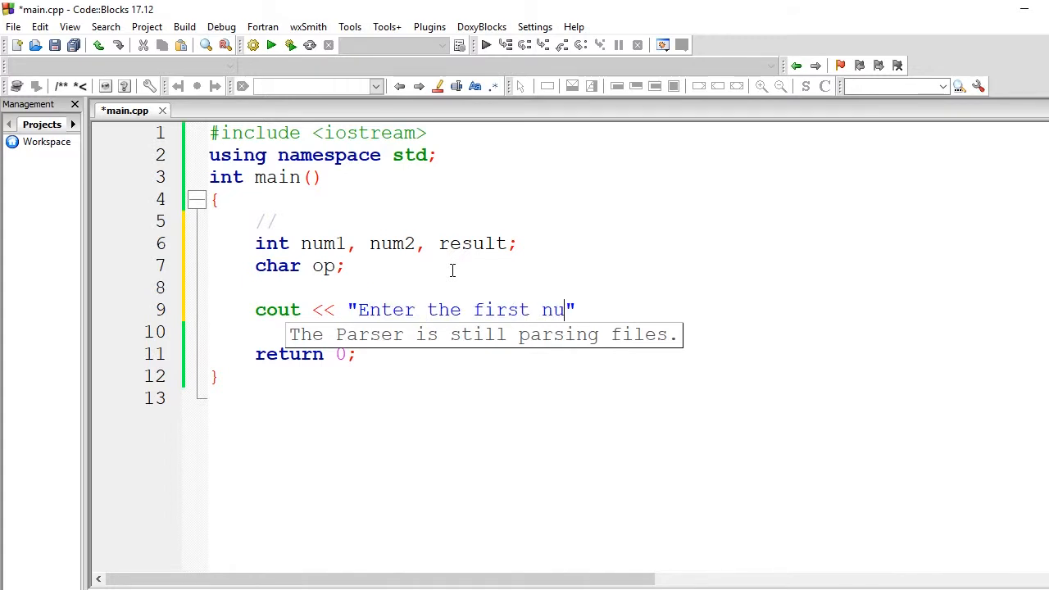
text(mber: " <<)
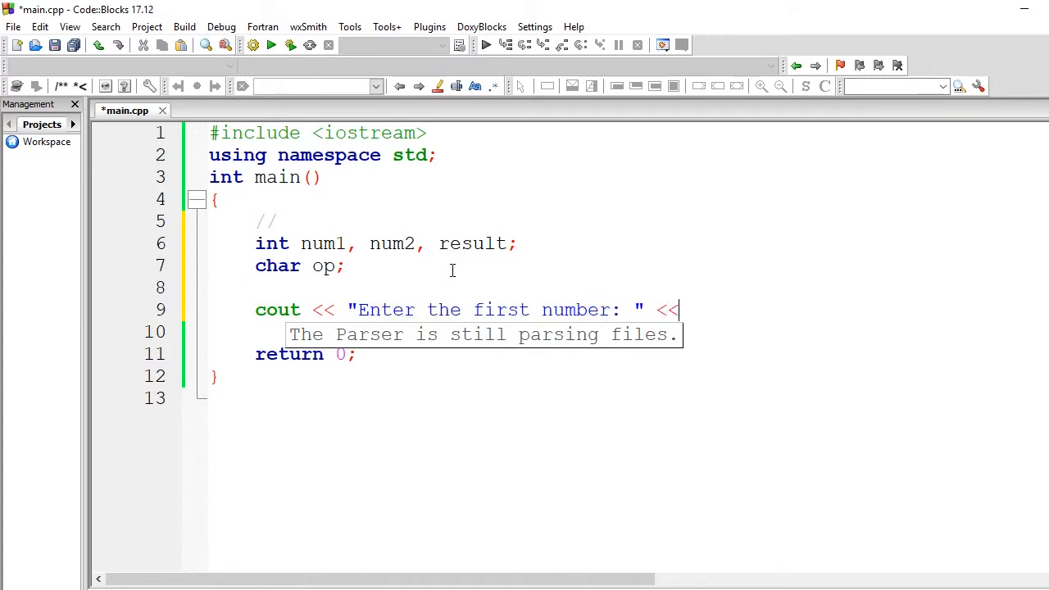
text(endl;)
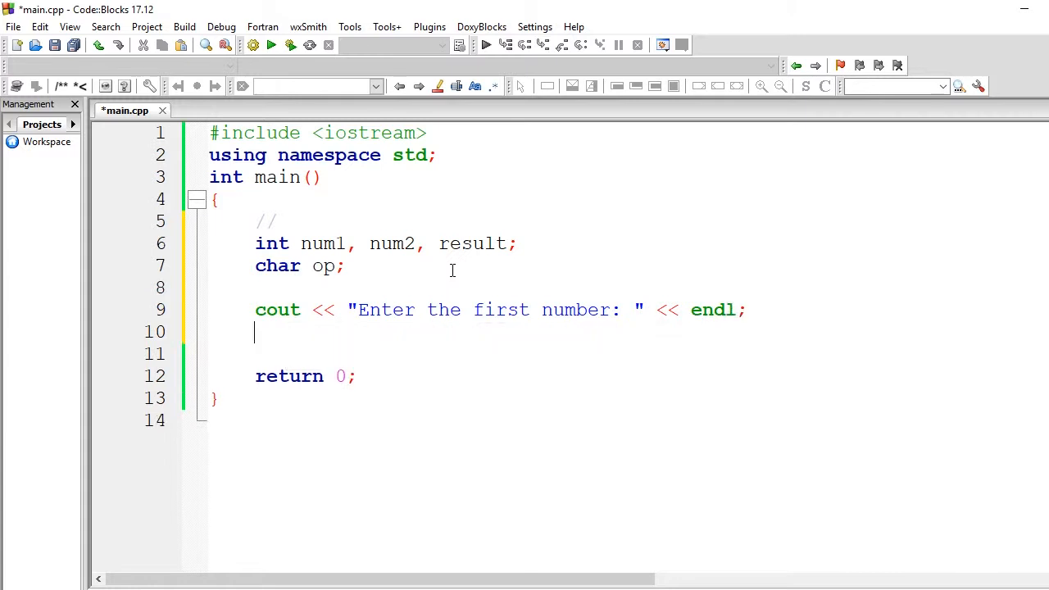
text(cin <)
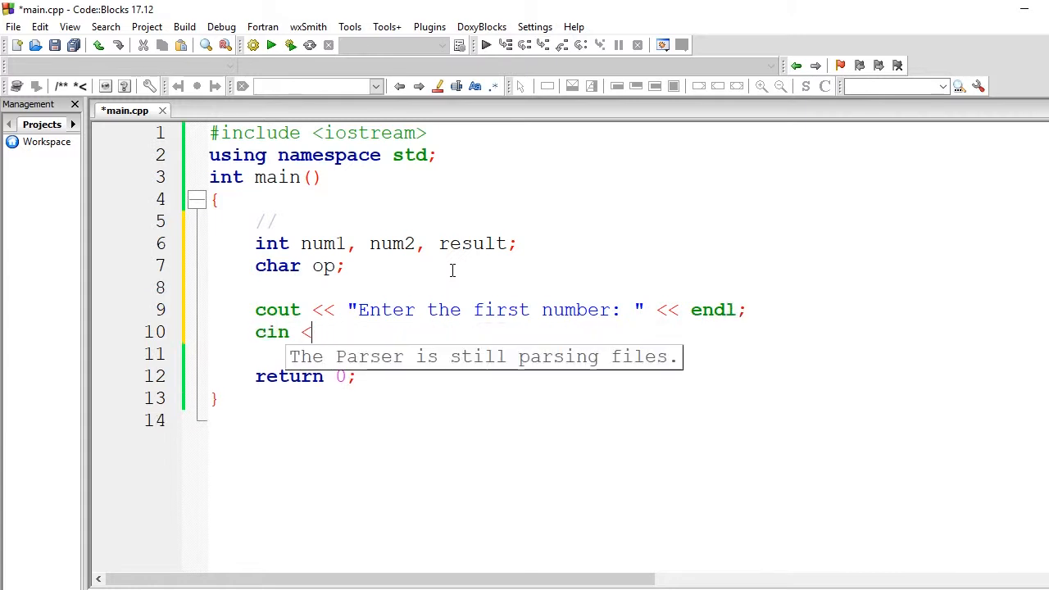
text(> num)
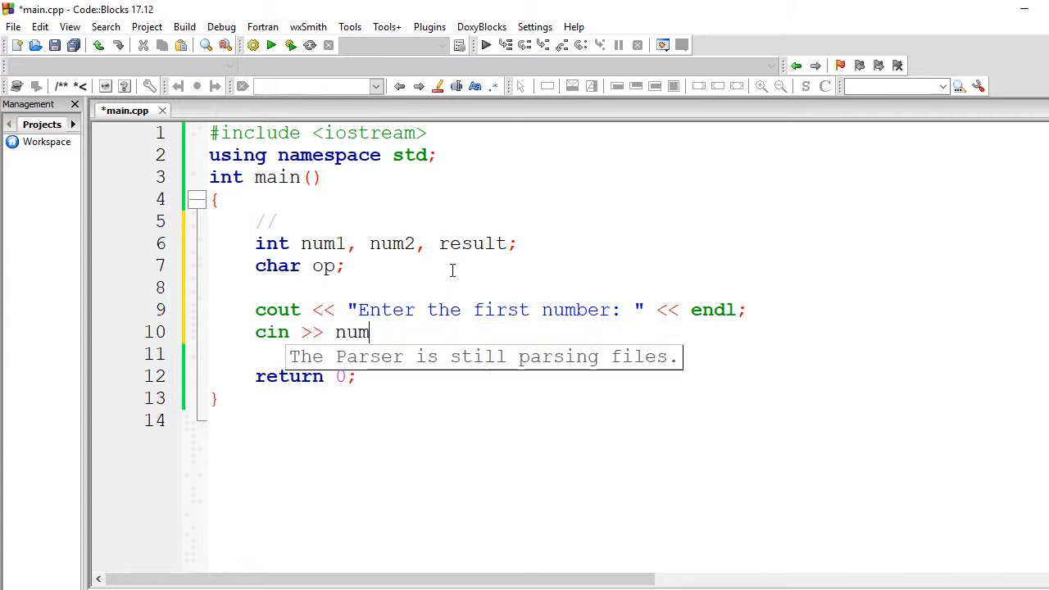
text(1;)
text(cout << ")
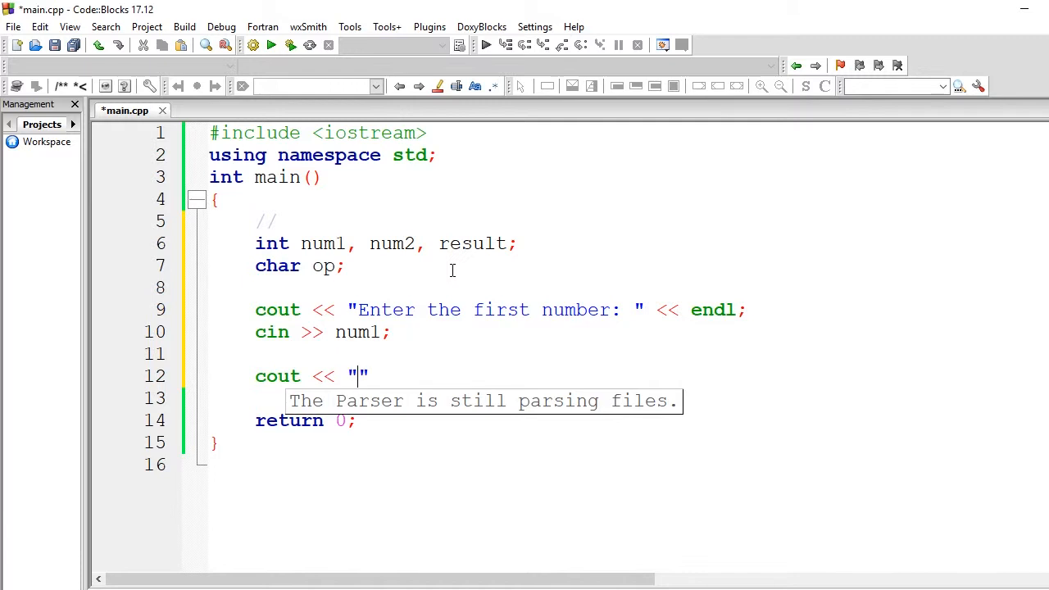
Print 'Enter the operation [+, -, /, *]' with endl and start reading op
text(Enter the ope)
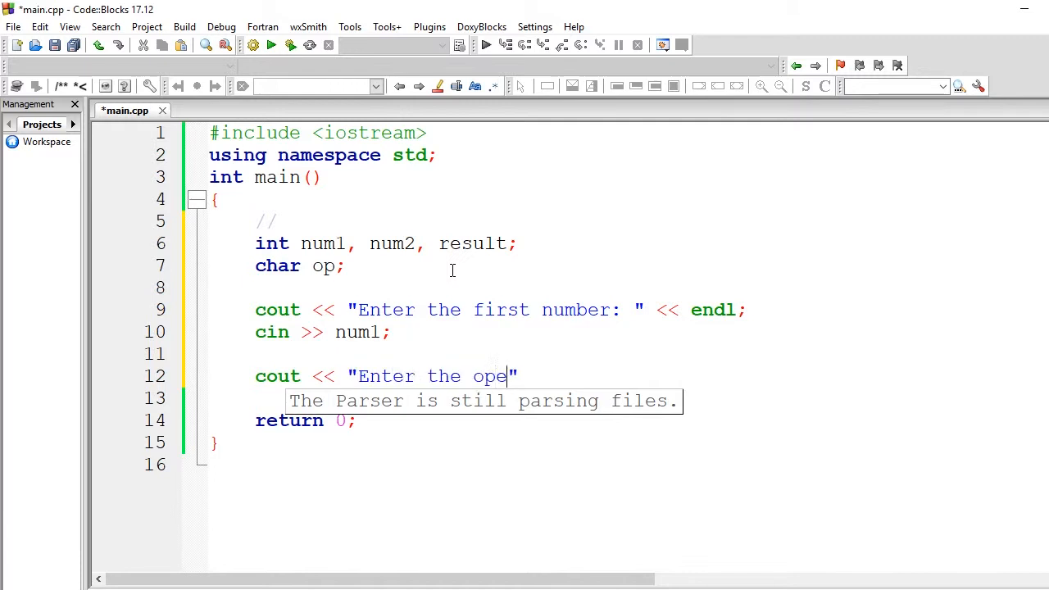
text(ration [)
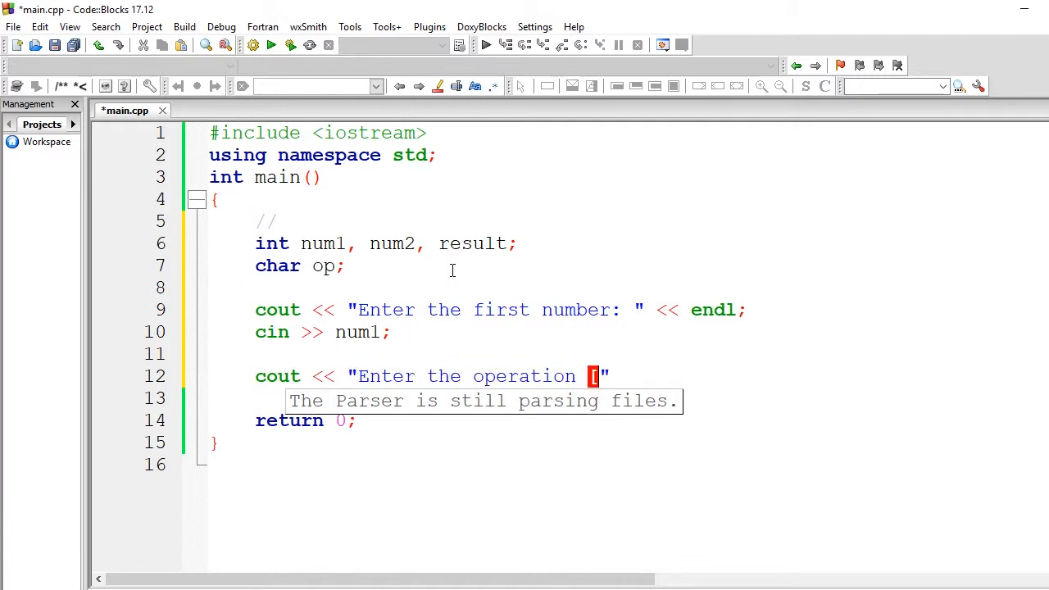
text(+, -, /, *)
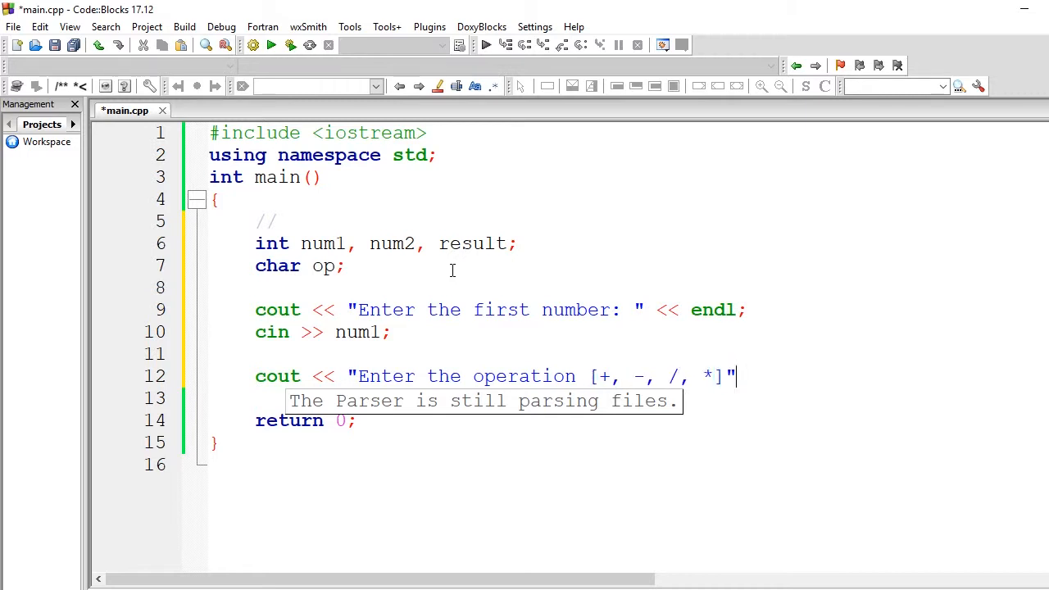
text(<< en)
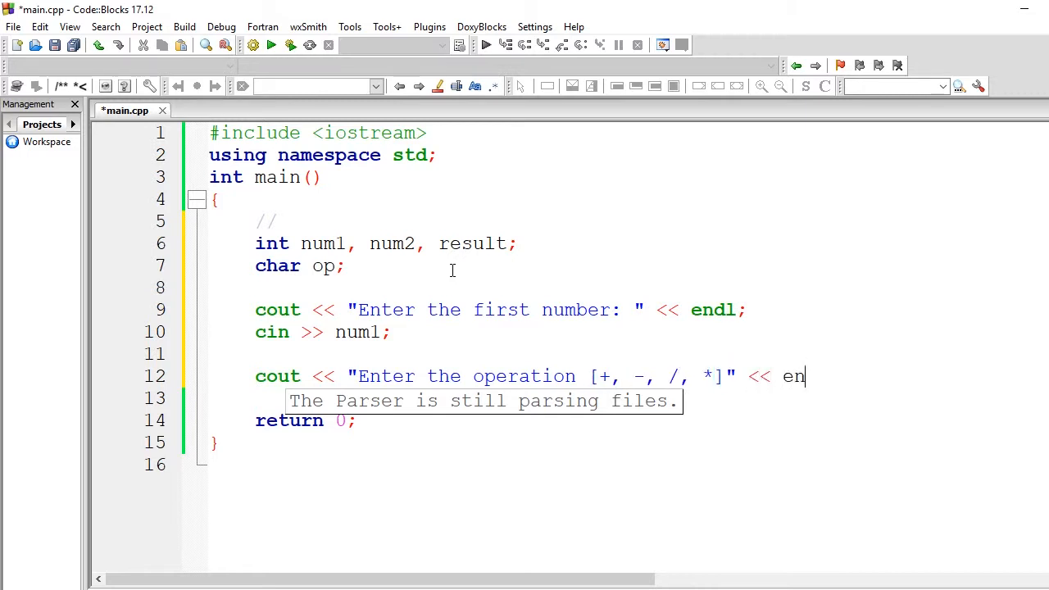
text(dl;)
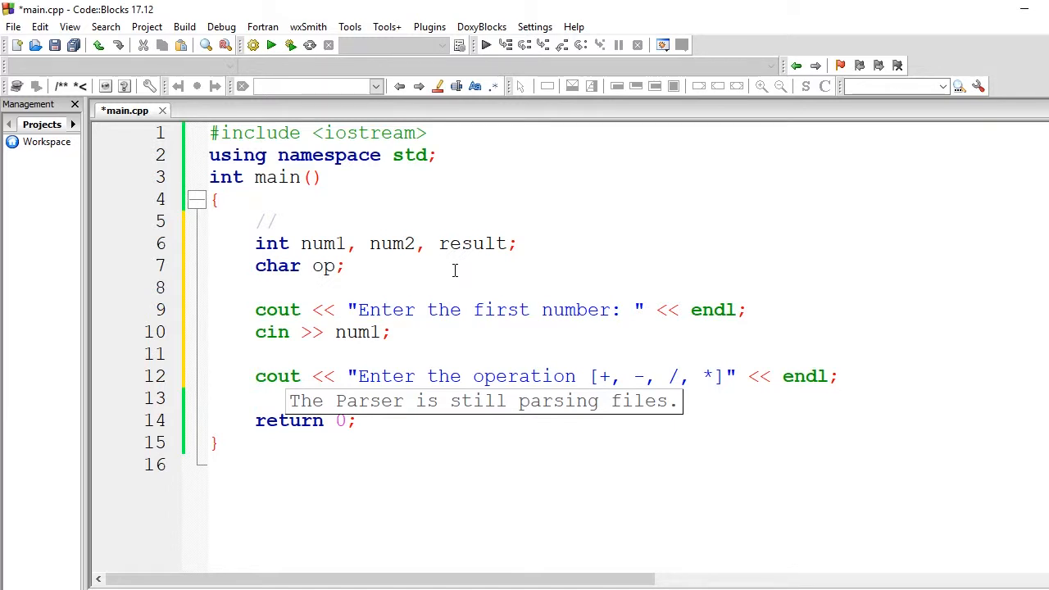
text(cin >> op;)
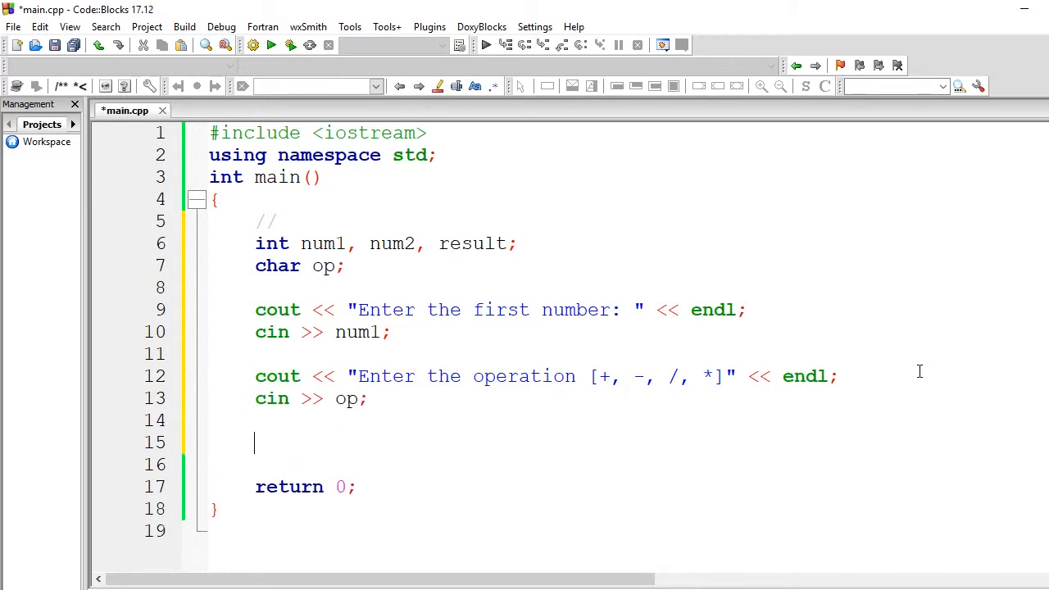
Print 'Enter the second number:' with endl, read num2, and add a blank line
text(cout << "")
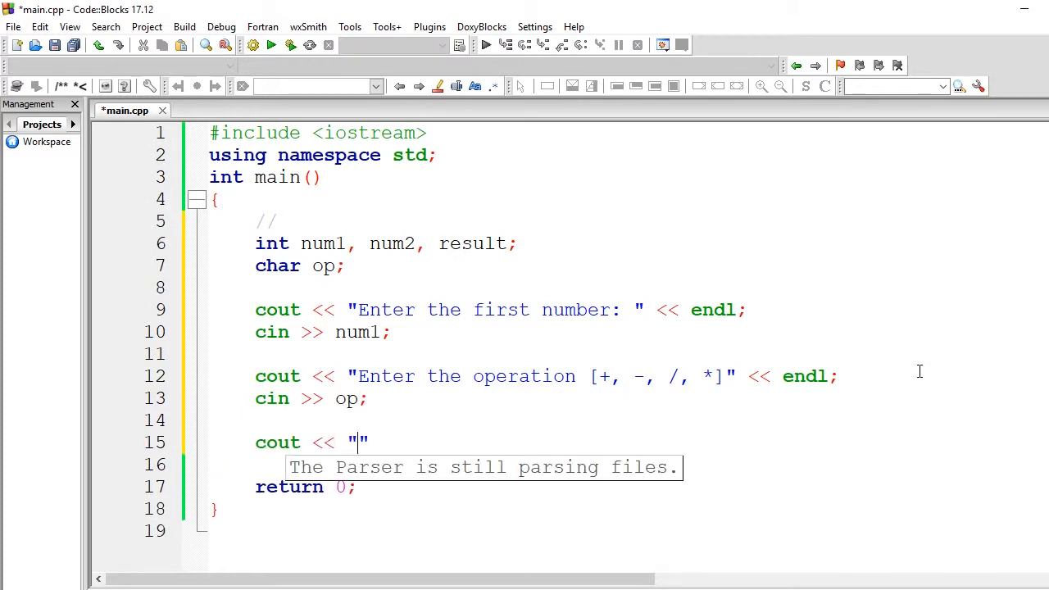
text(Entrer th)
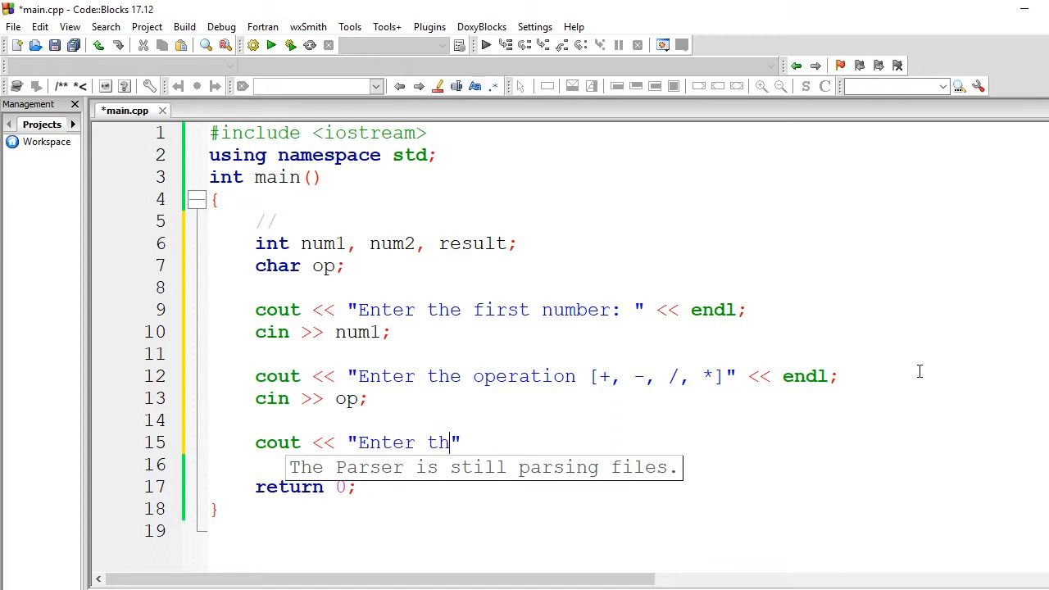
text(e sec)
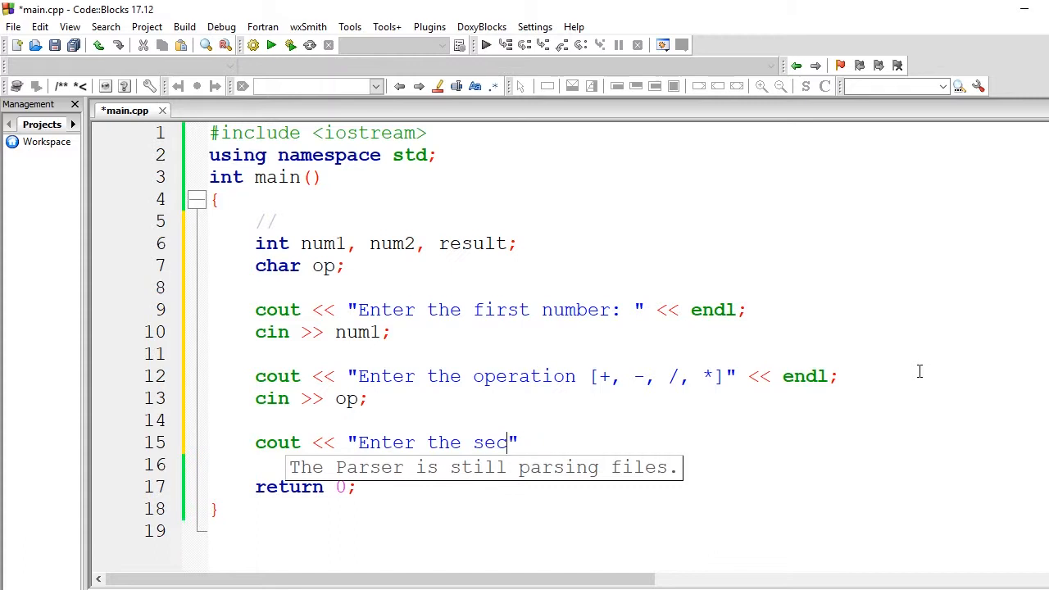
text(ond number)
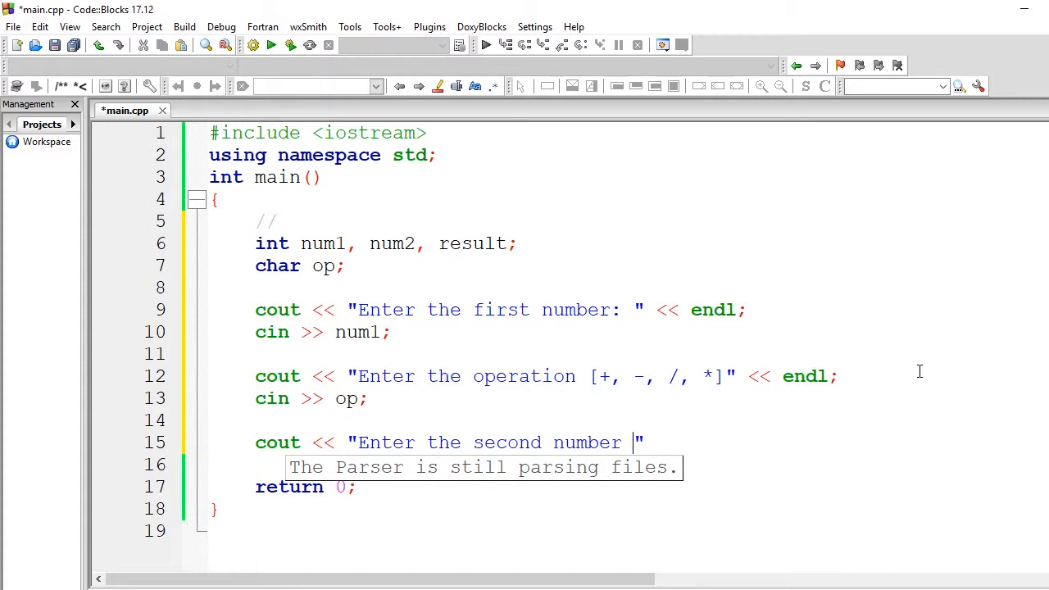
text(:)
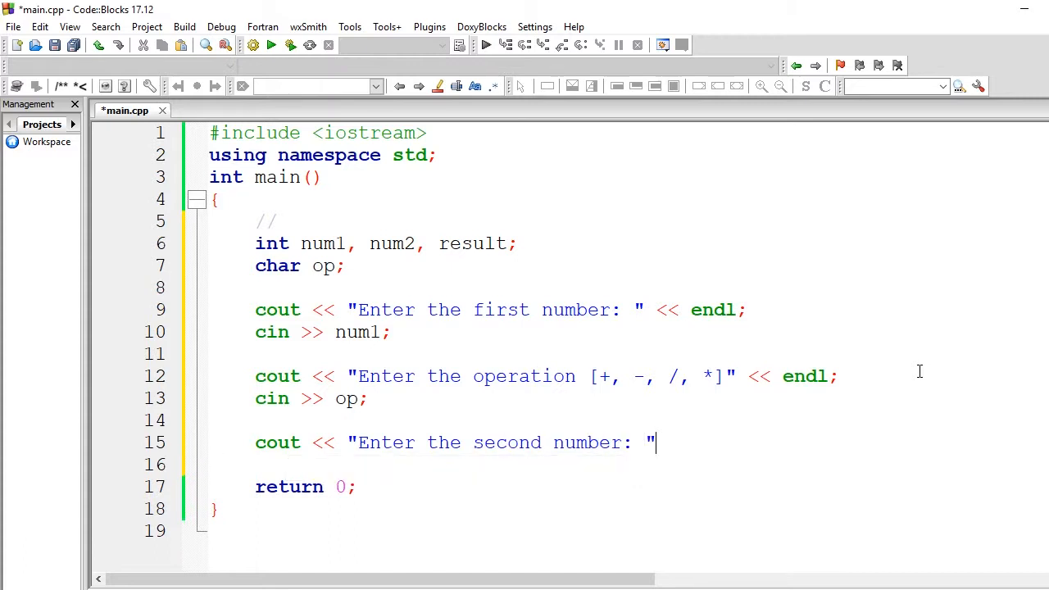
text(<< endl;)
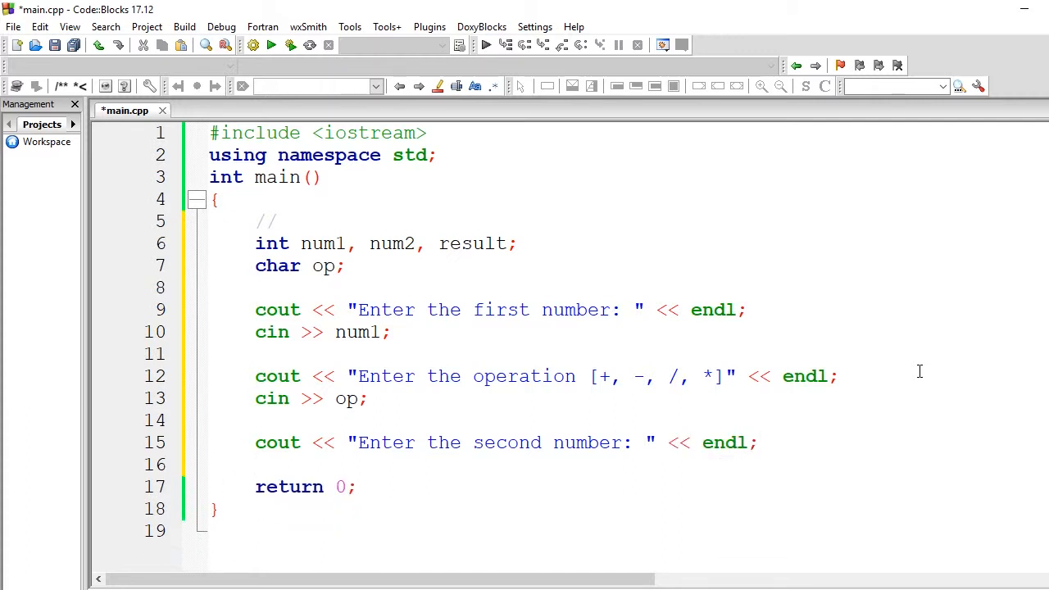
text(cin >> num)
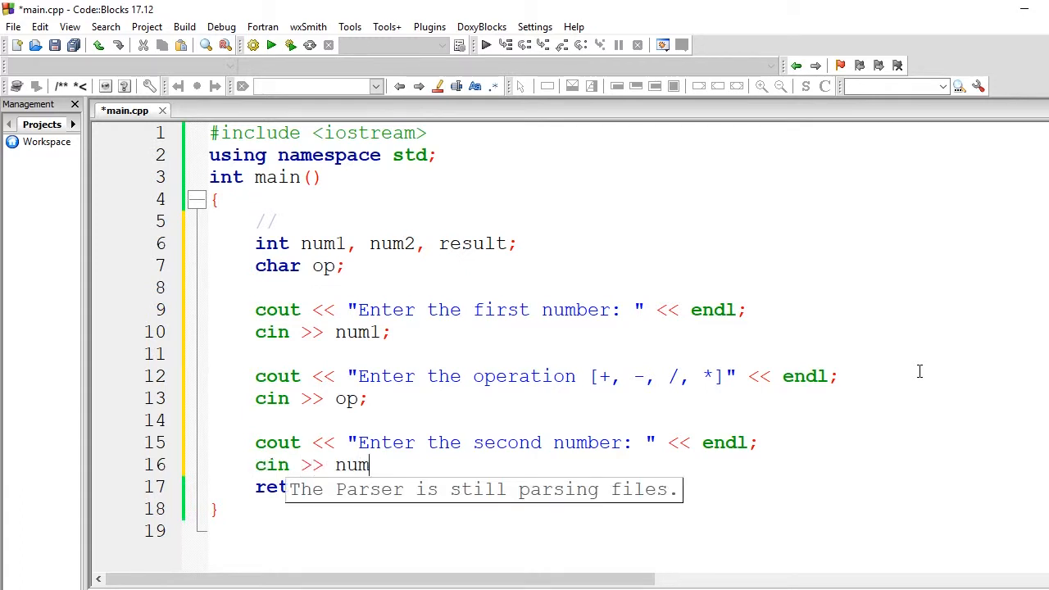
text(2;)
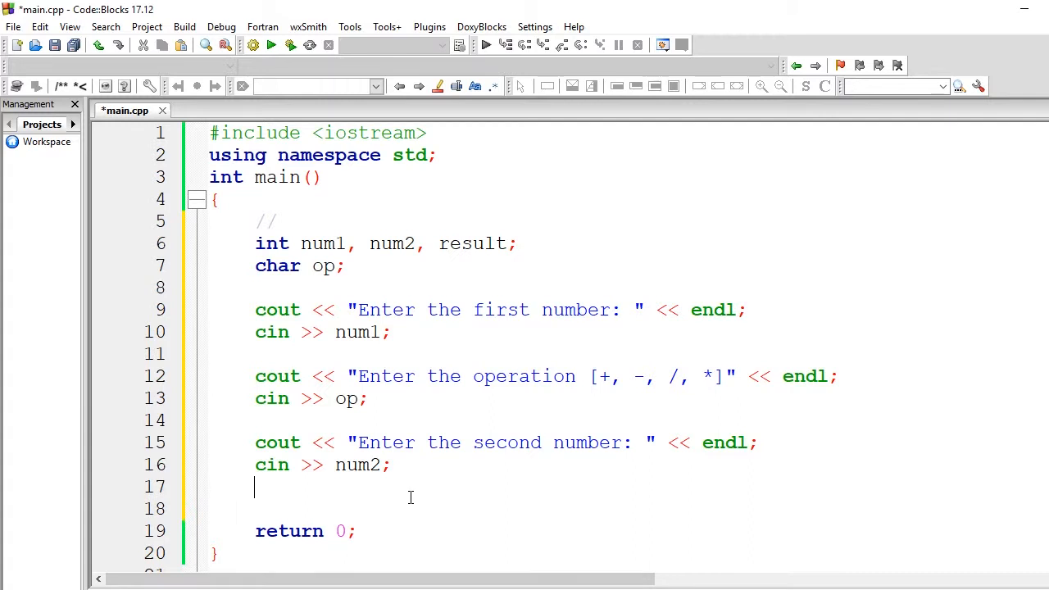
key(Return)
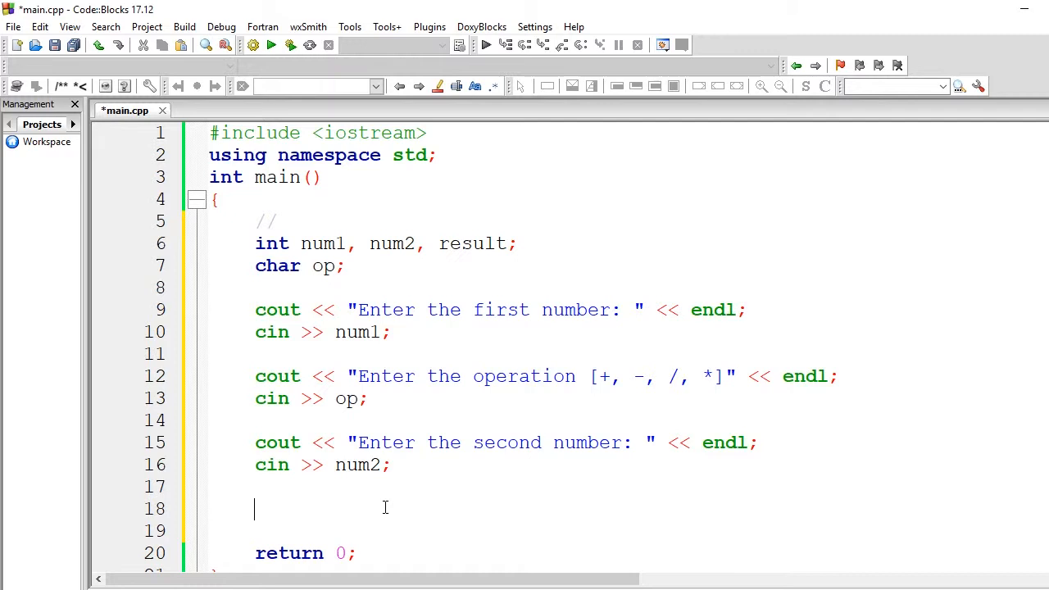
Write the addition branch: if op is '+', result = num1 + num2
text(if)
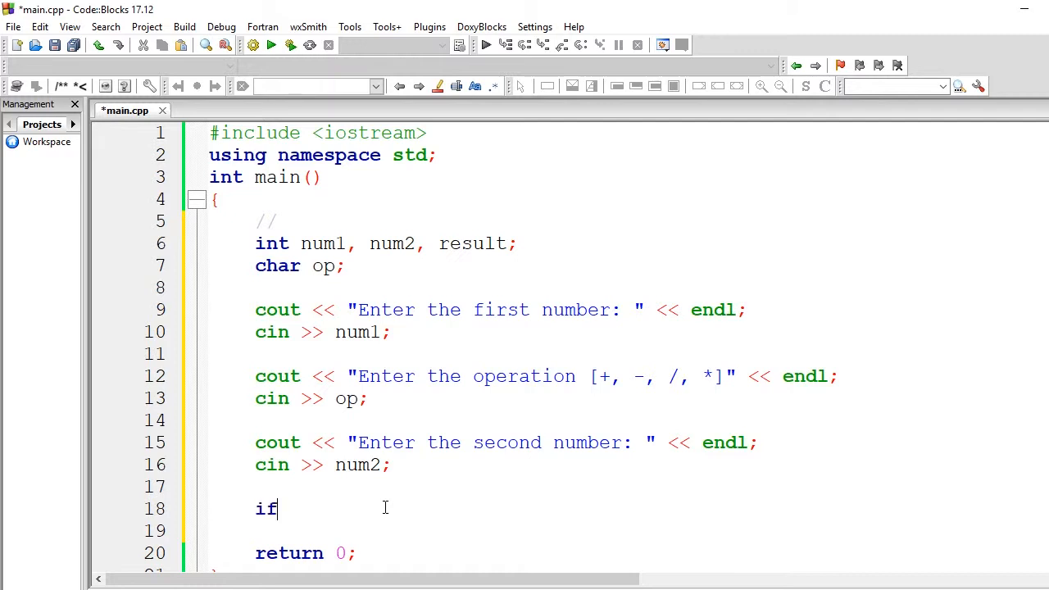
text(())
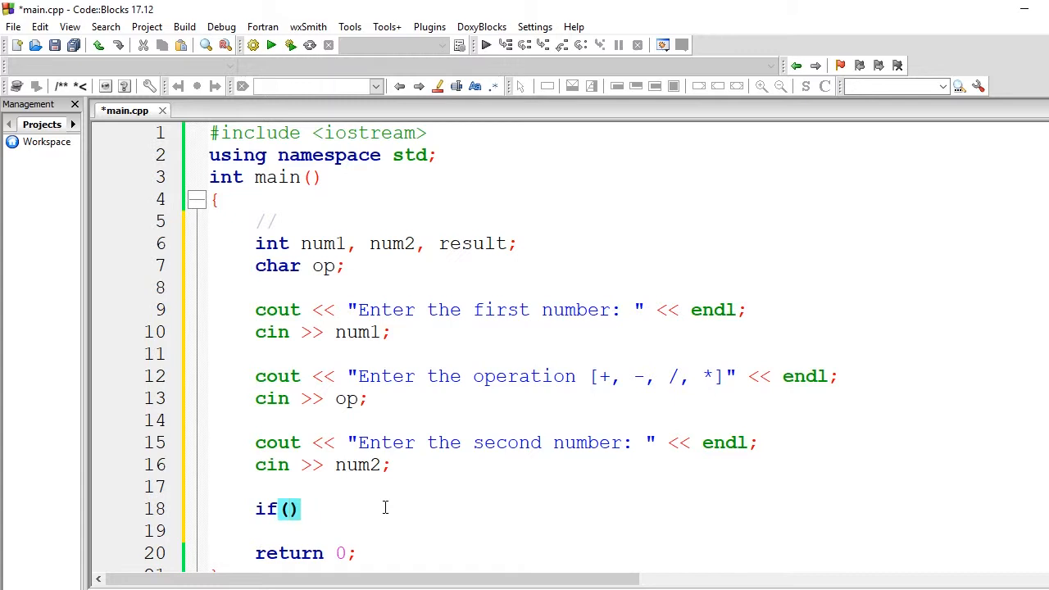
text(op == ')
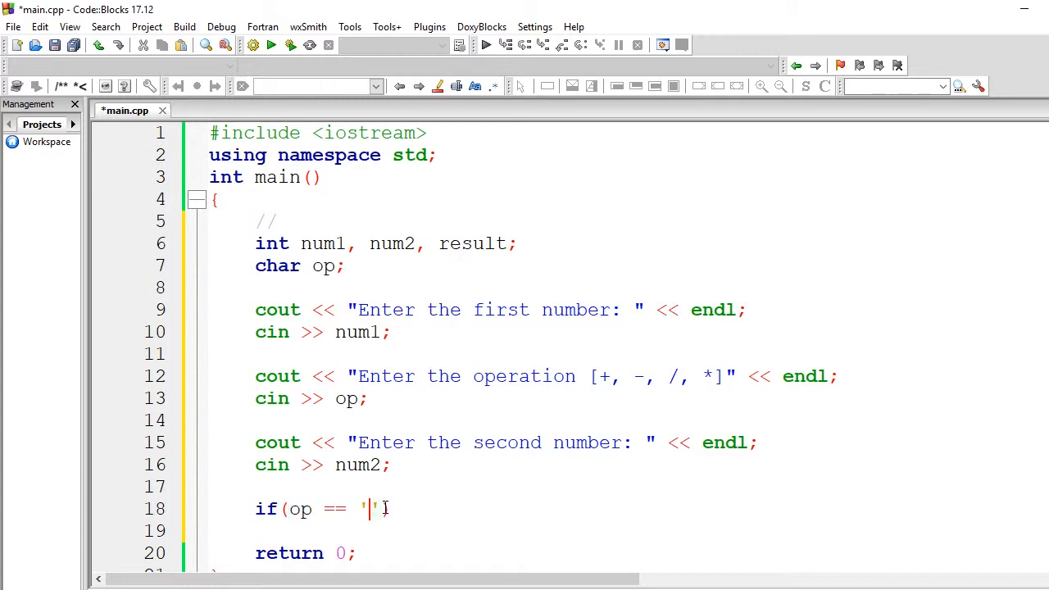
text(+))
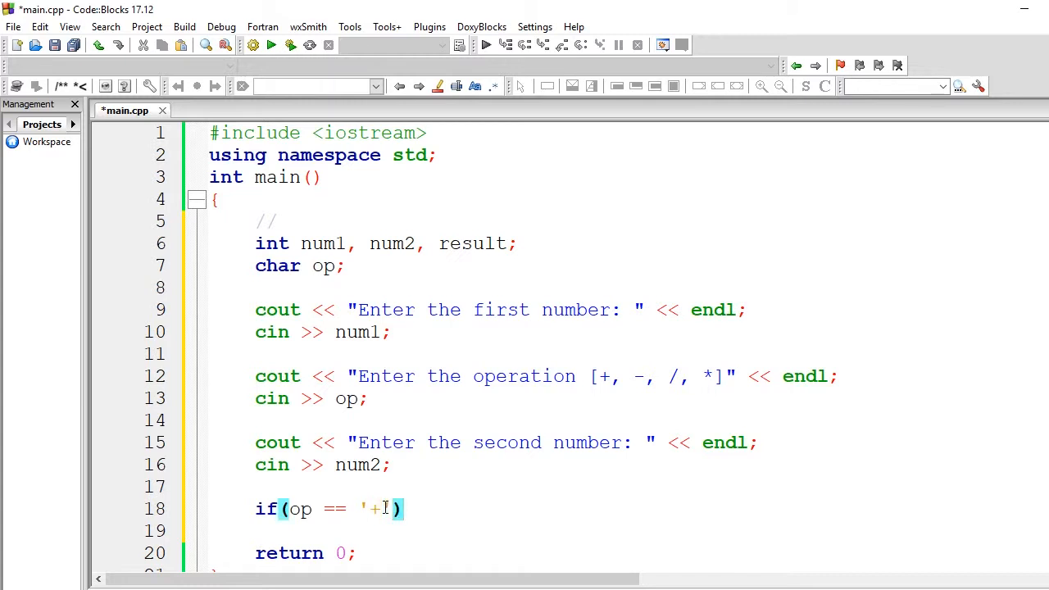
text(res)
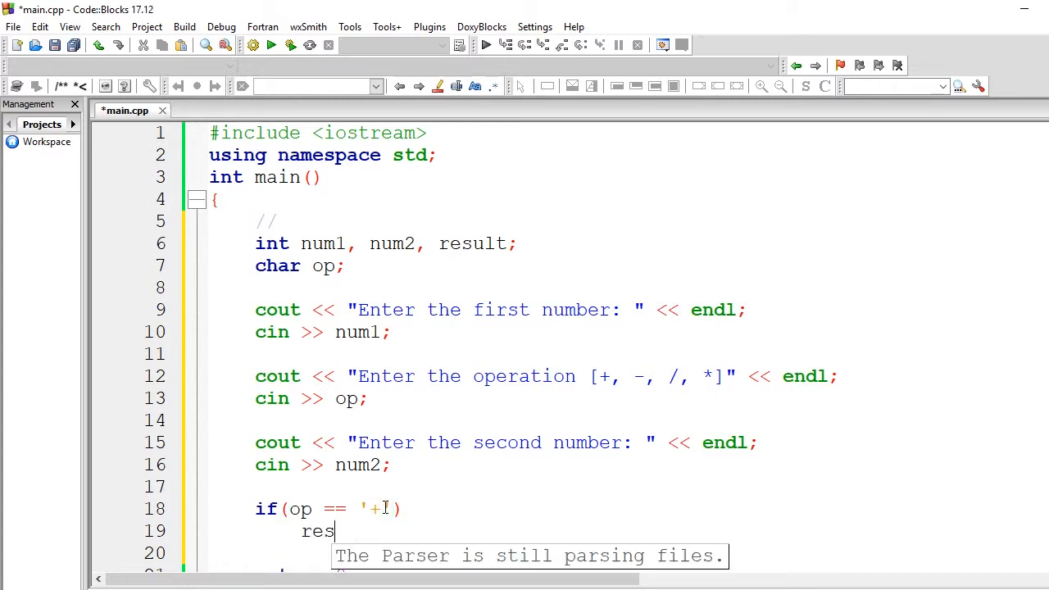
text(ult = num)
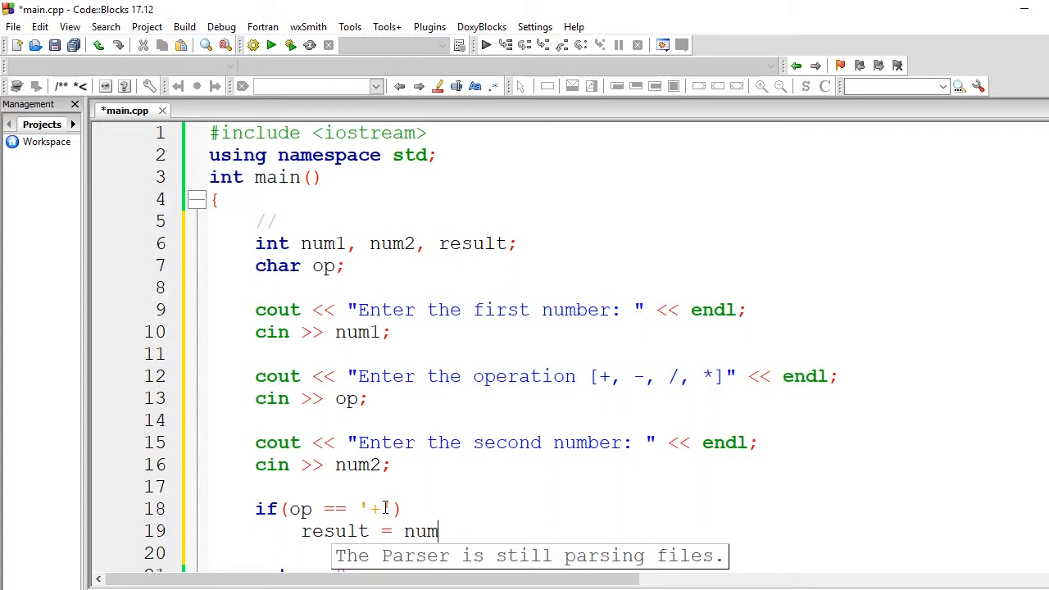
text(1 +)
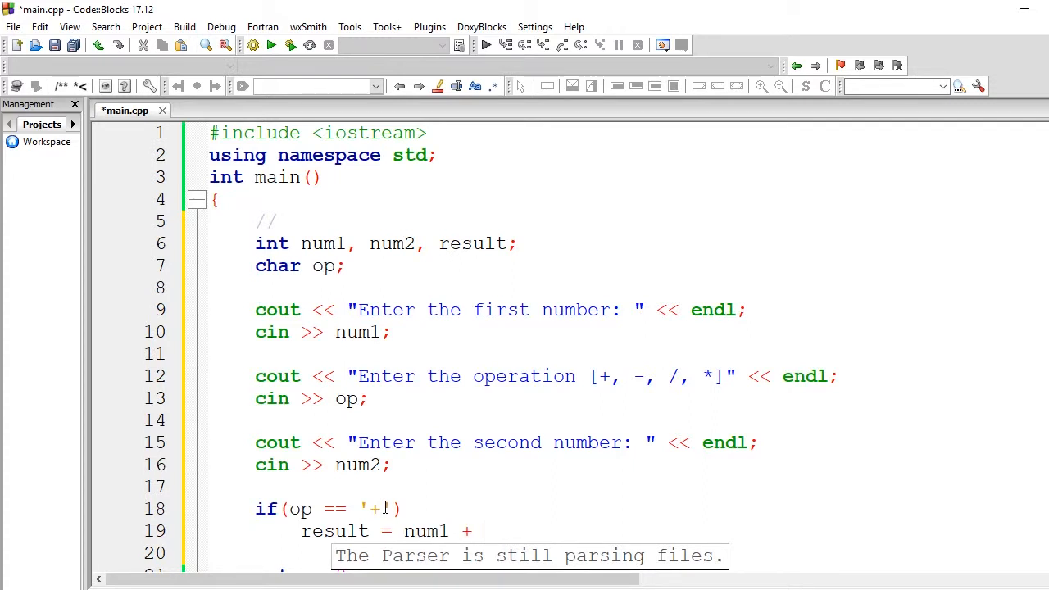
text(num2;)
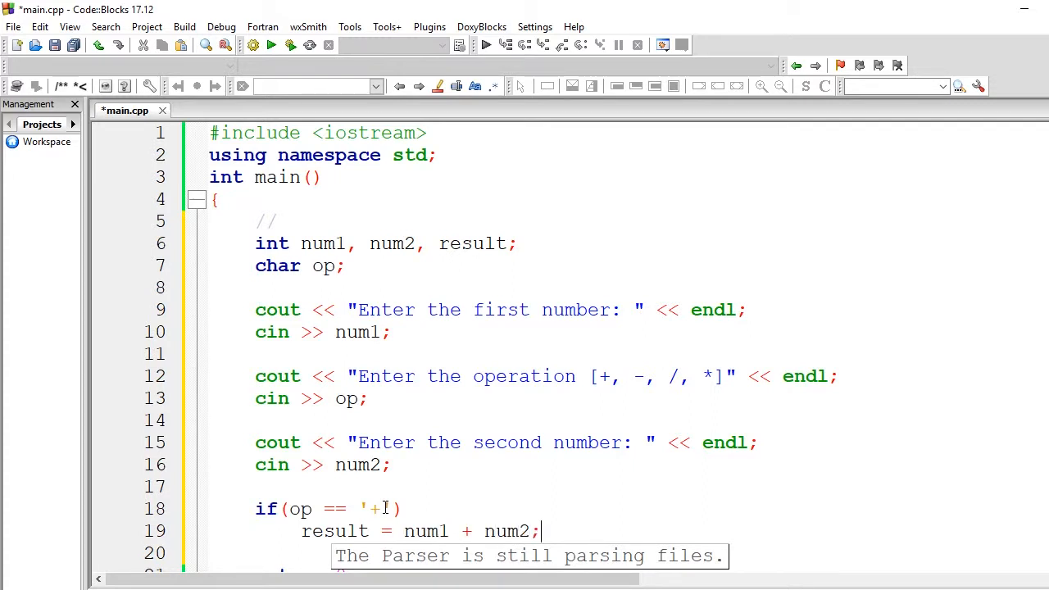
scroll(down, 3)
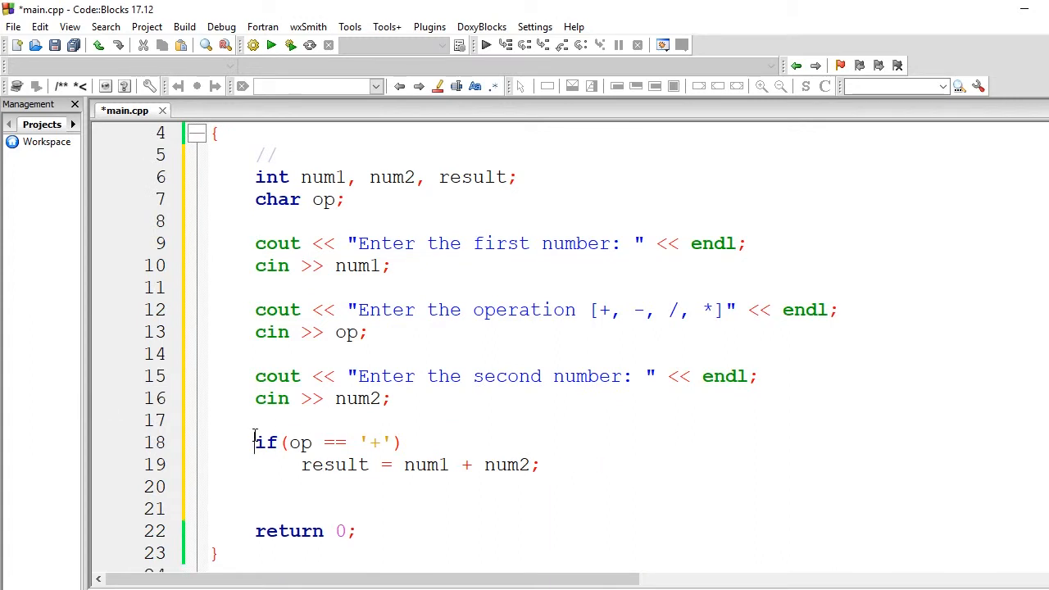
drag(255, 442, 255, 488)
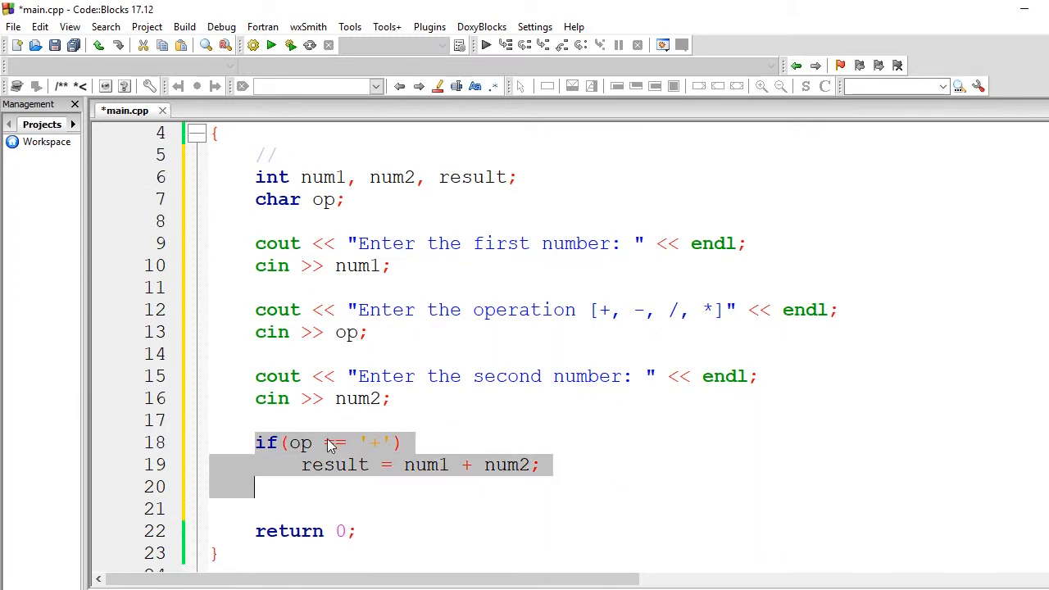
click(582, 464)
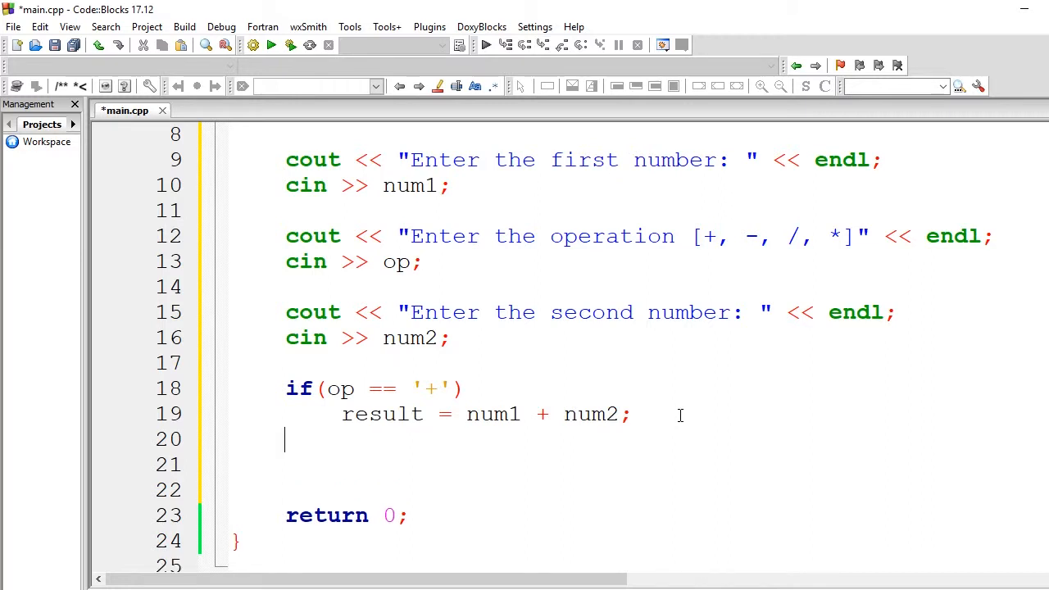
Add else-if branches for '-' (num1 - num2) and '/' (num1 / num2)
text(else if(op ==)
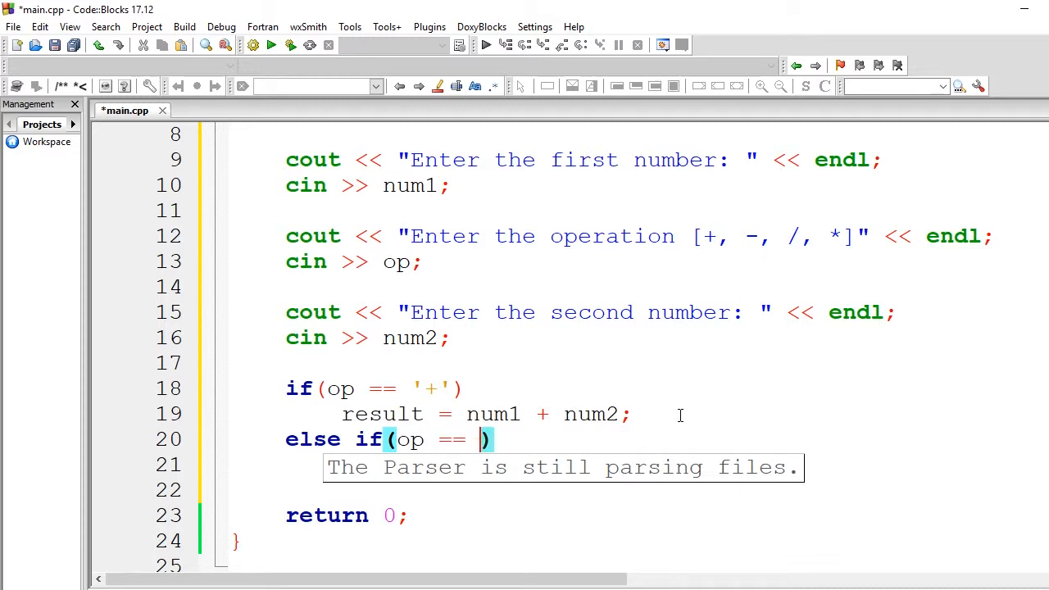
text('-')
click(549, 465)
text(result =)
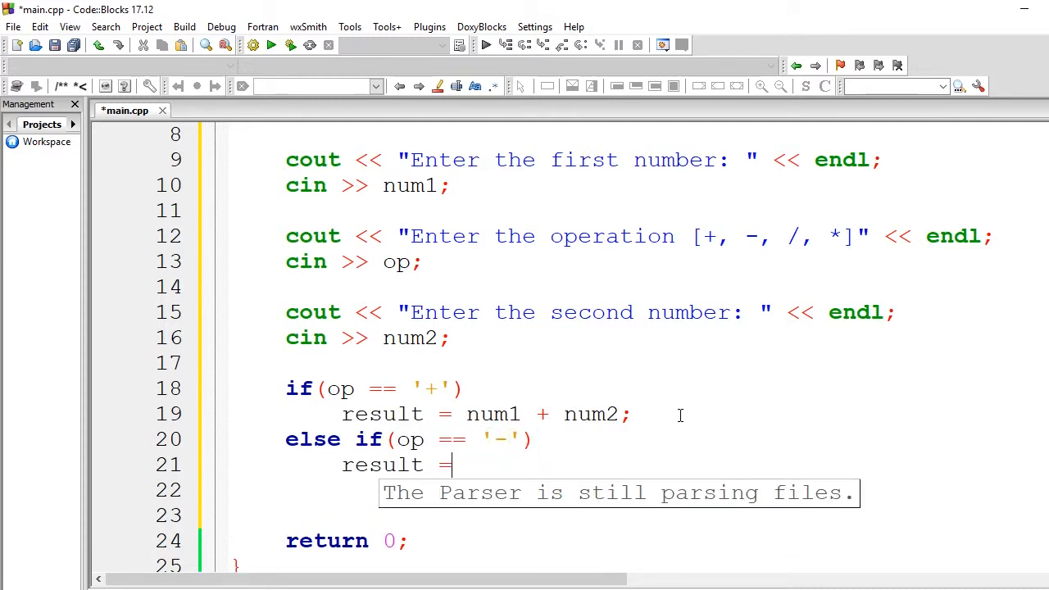
text(num1 - num2;)
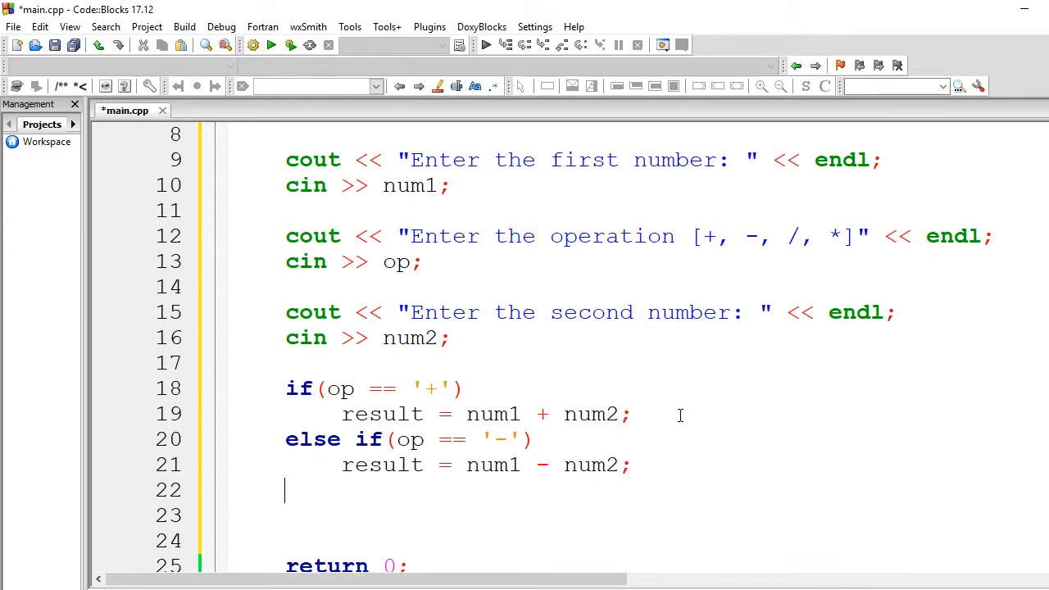
text(els)
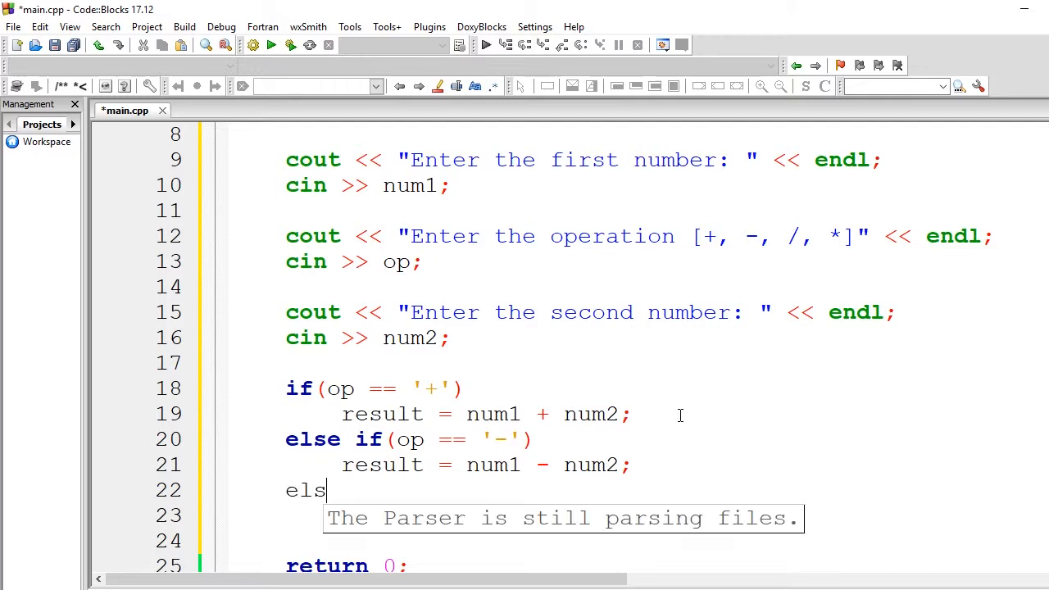
text(e if(op))
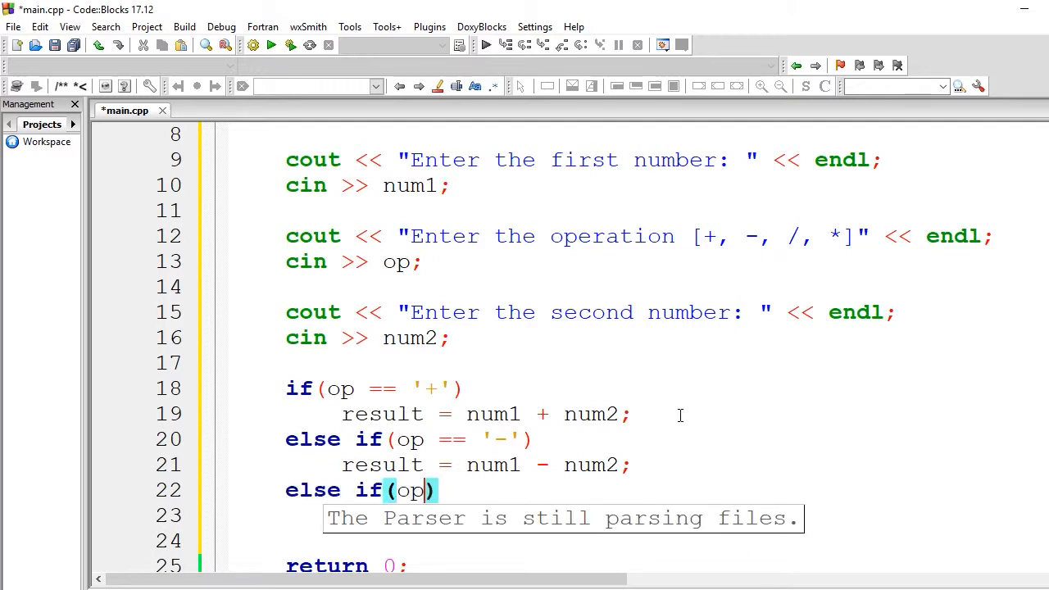
text(==)
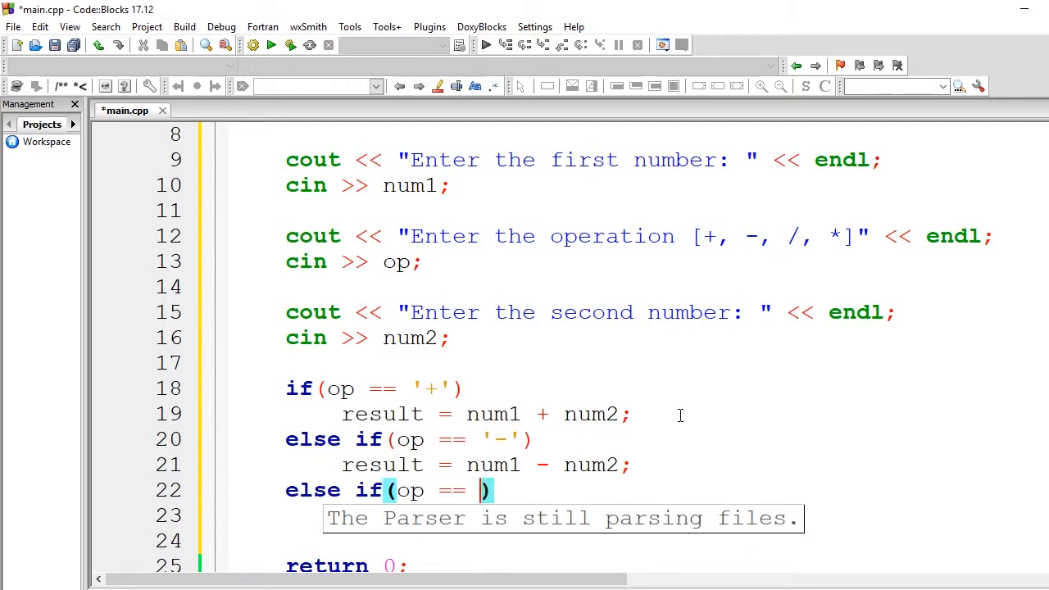
text('/')
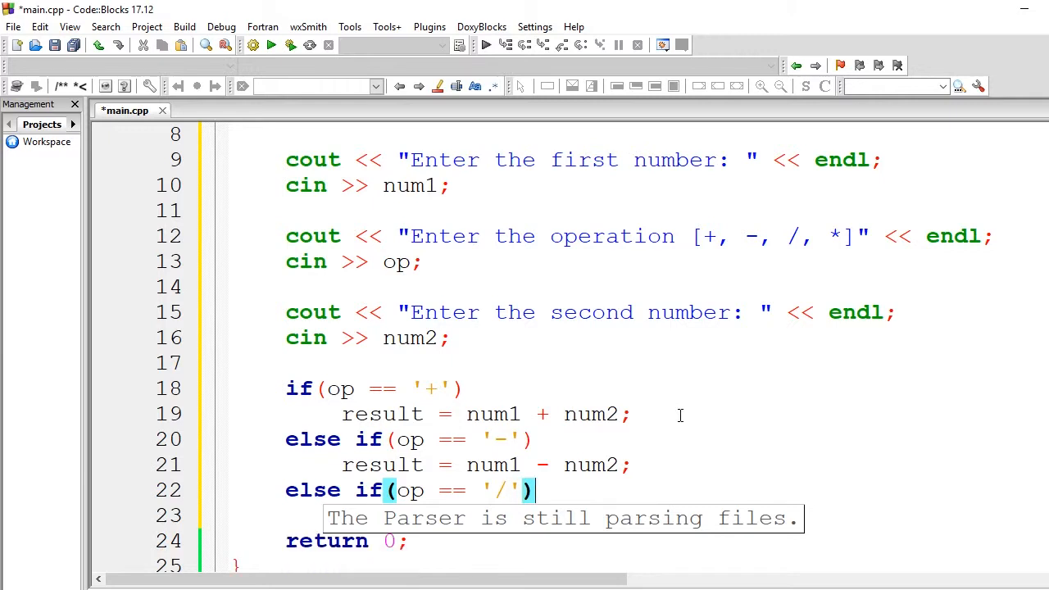
text(resu)
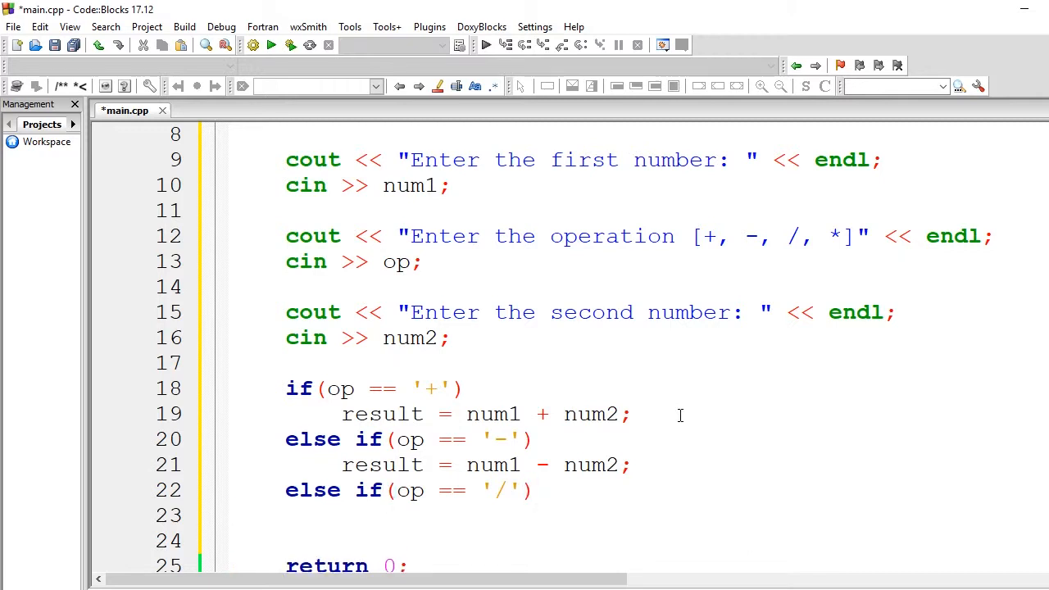
text(result =)
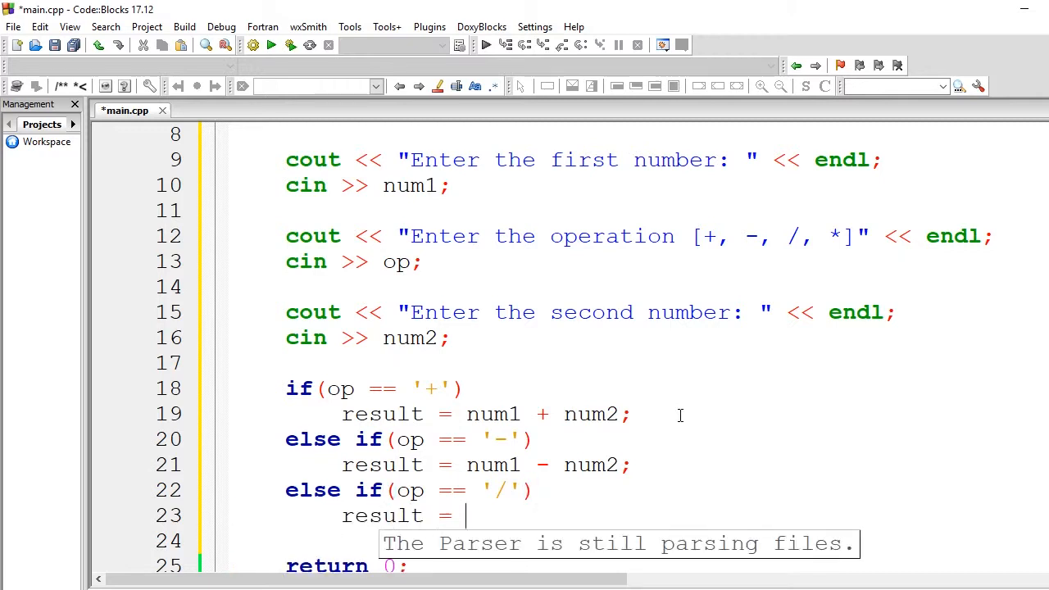
text(num1 /)
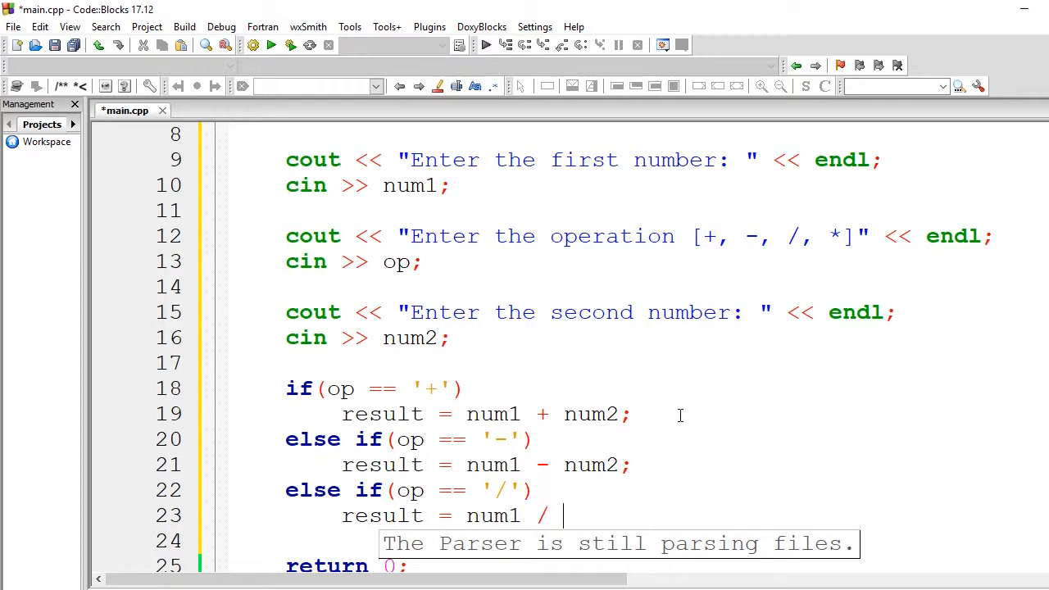
text(num2;)
click(663, 541)
text(else if()
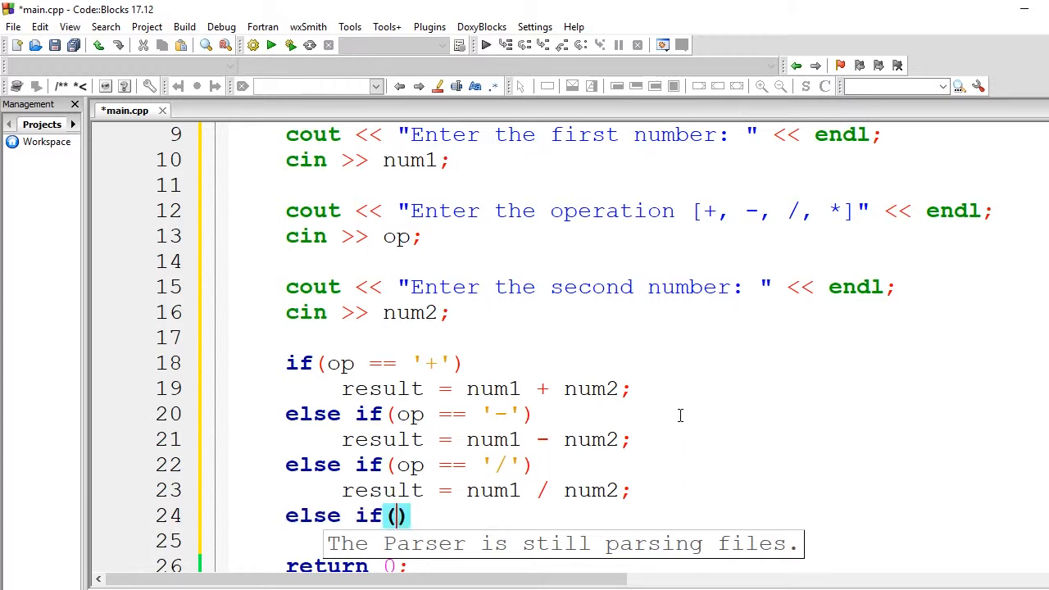
Add the final else-if for '*' assigning num1 * num2, misspelled as reuslt
text(op ==)
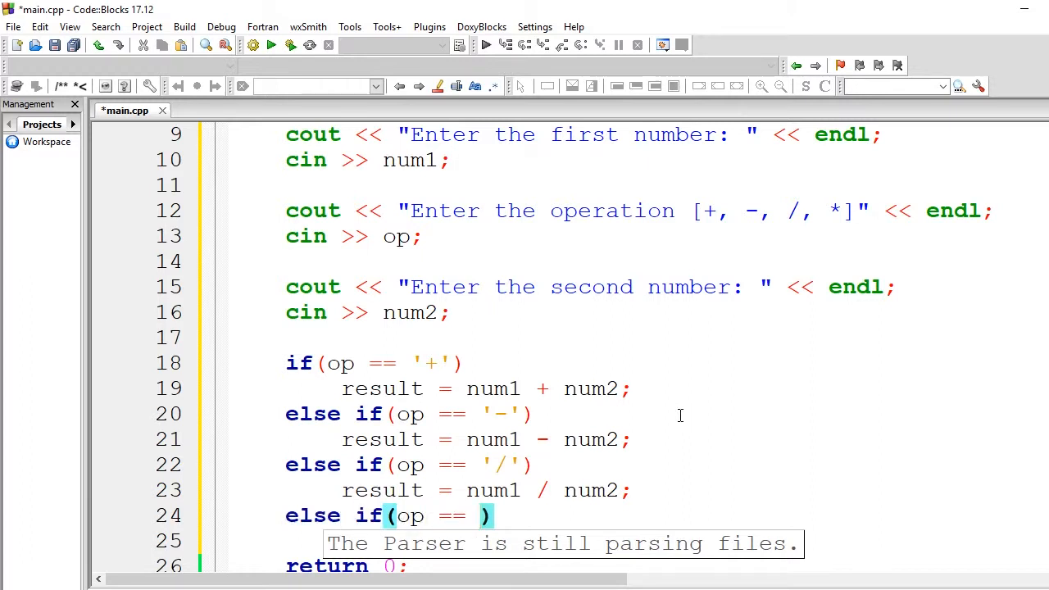
text(*')
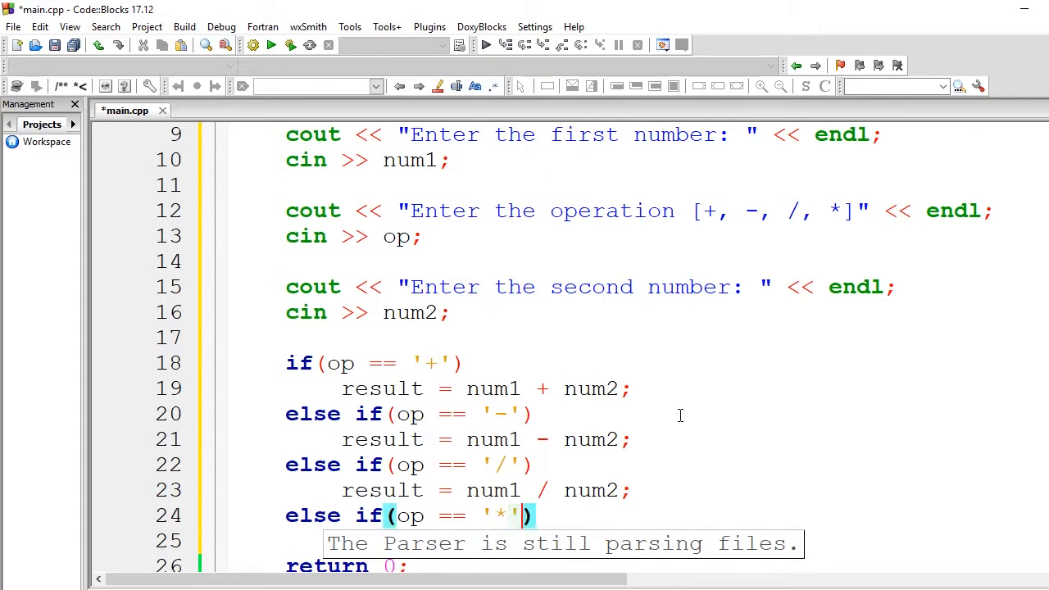
text(reusl)
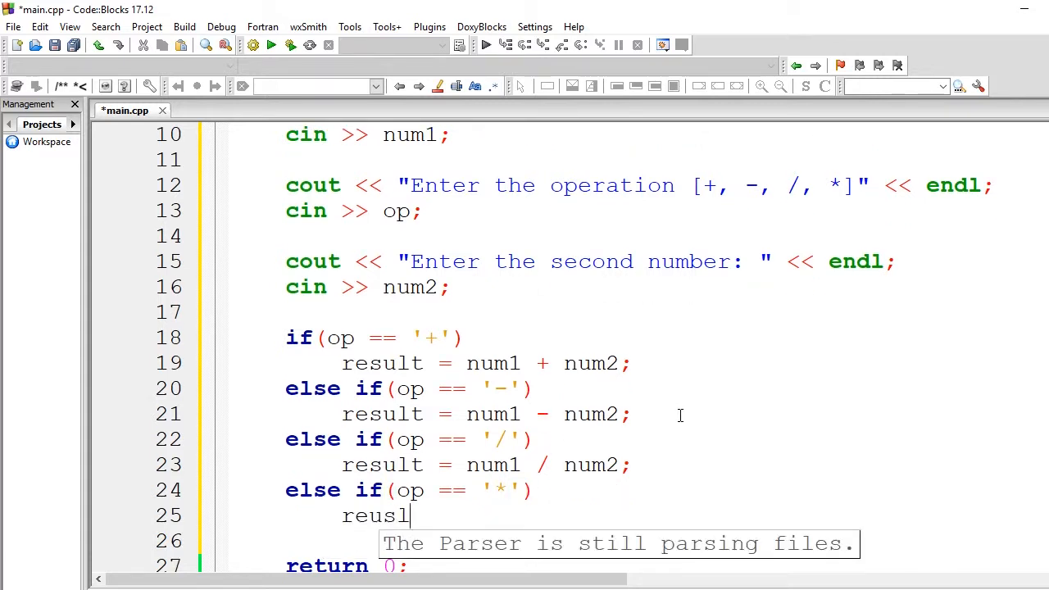
text(t =)
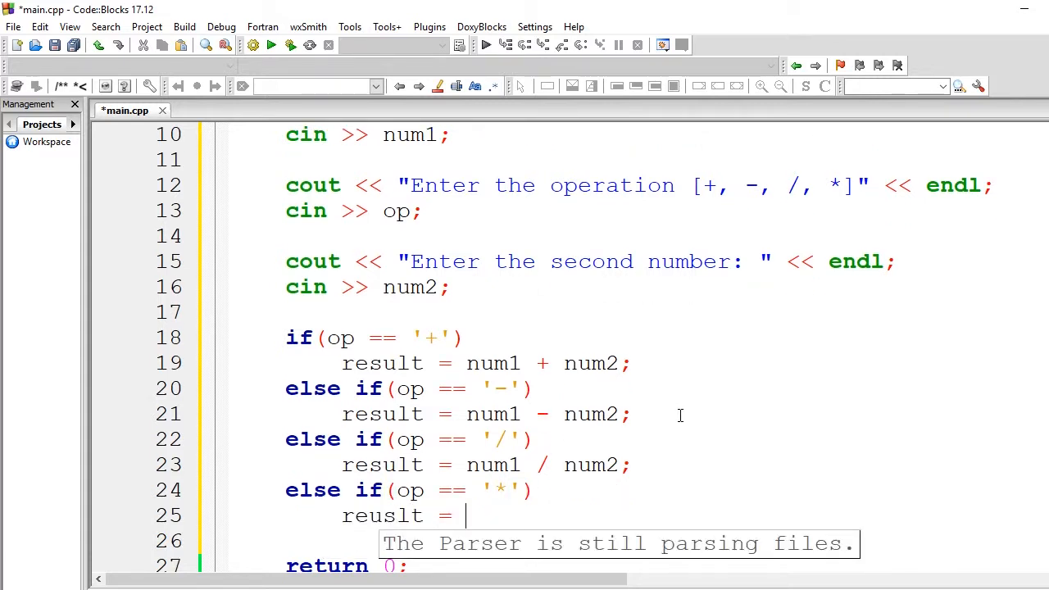
text(num1)
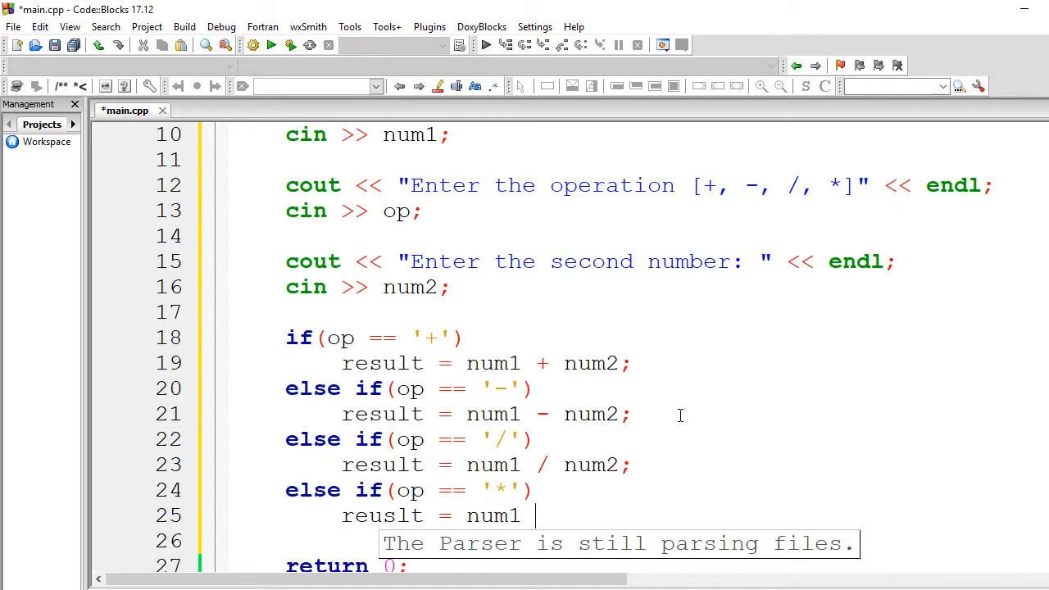
text(* num)
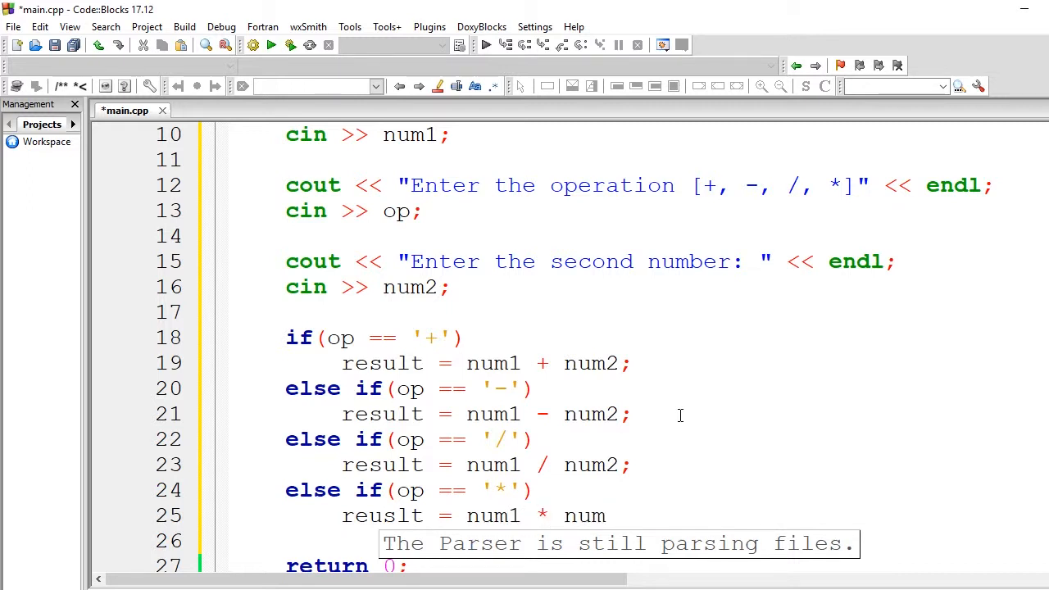
scroll(down, 3)
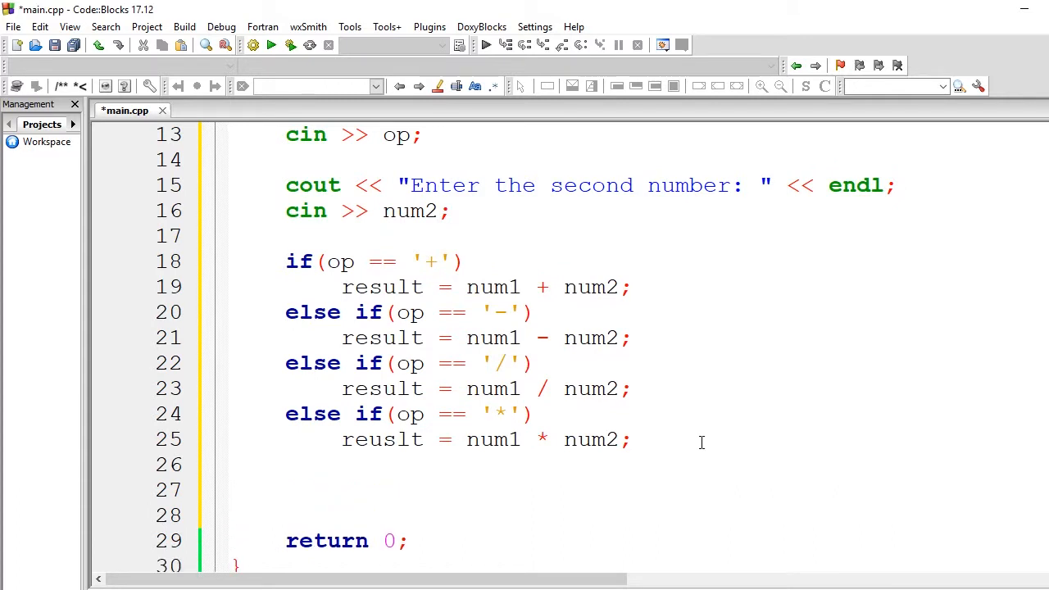
After the if/else-if chain, print num1, op, num2, " = ", result and endl
text(cout <<)
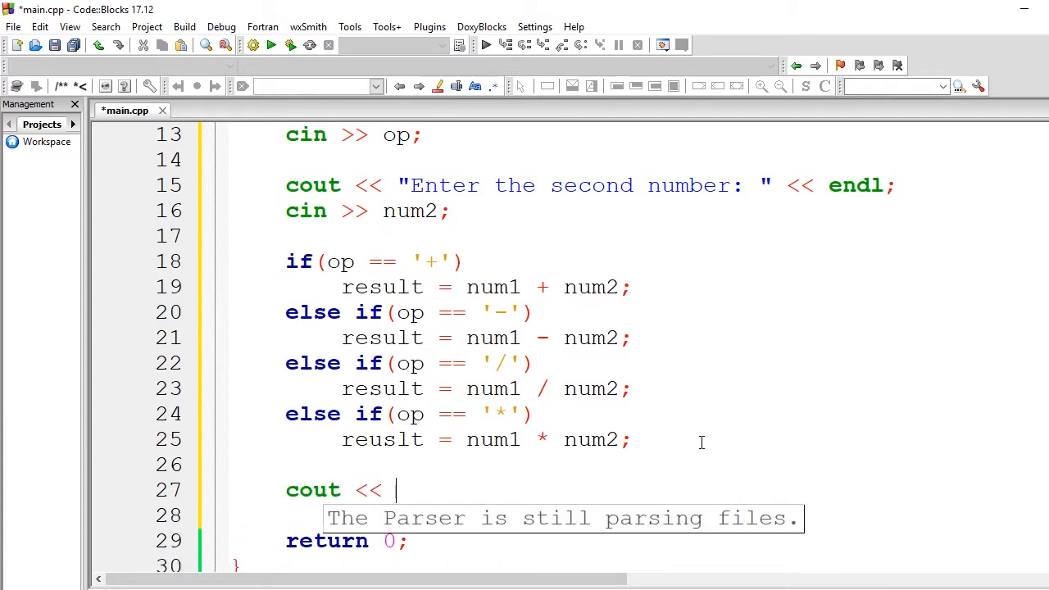
text(num)
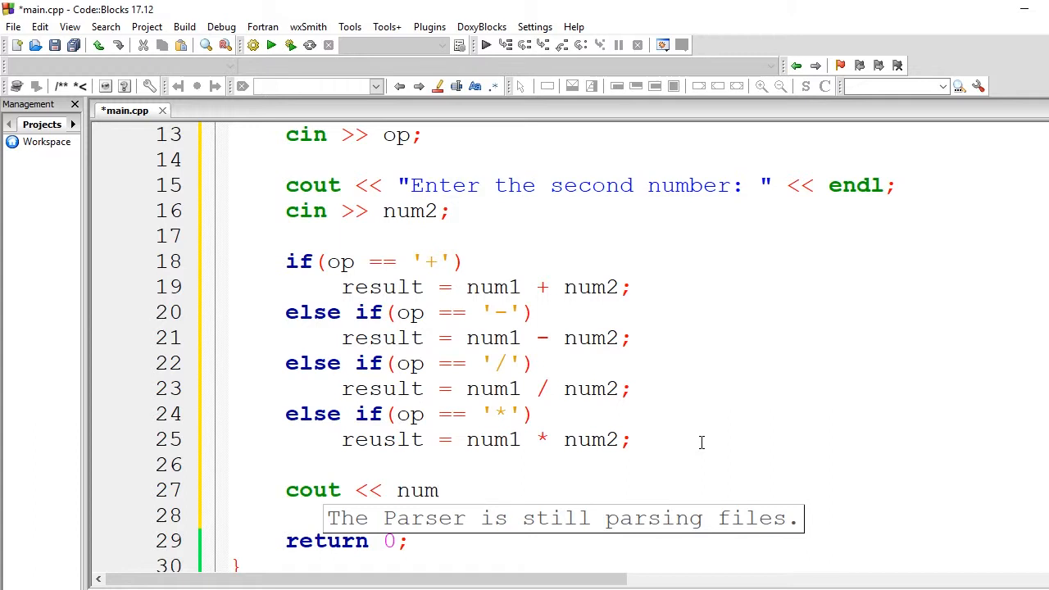
text(1 <<)
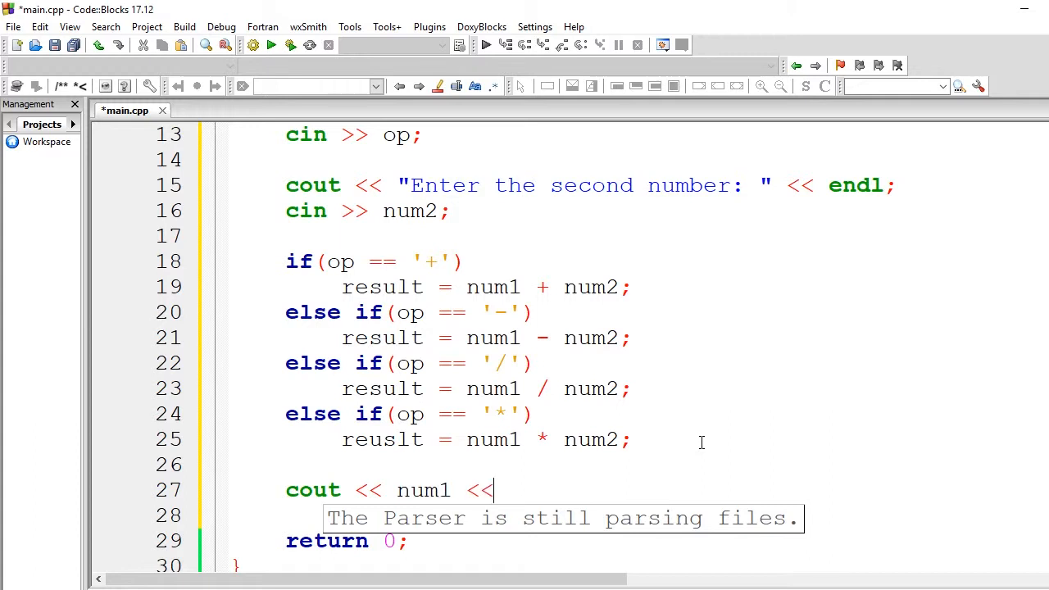
text(op << n)
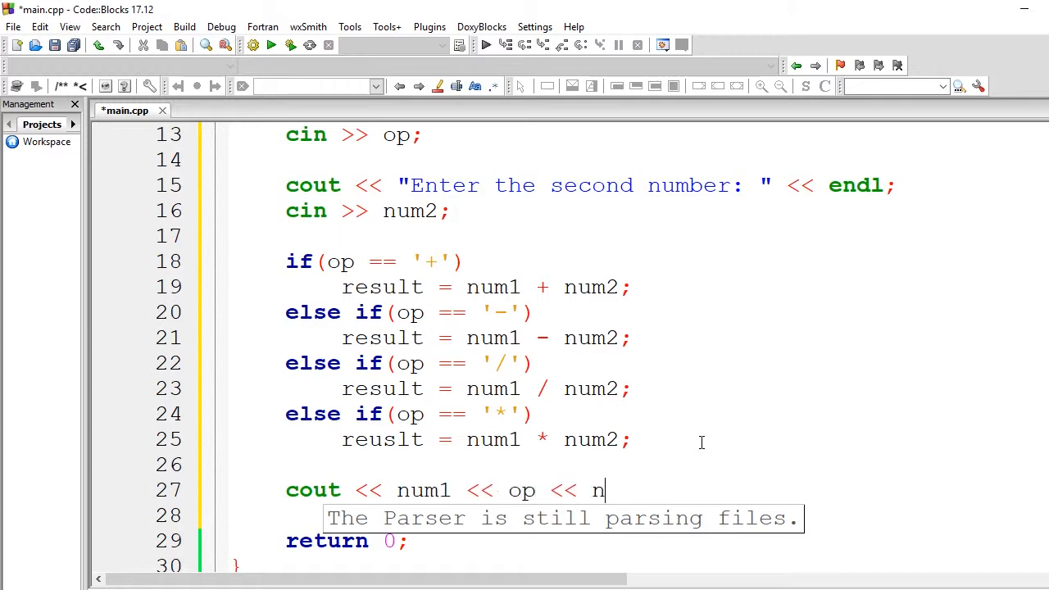
text(um <<)
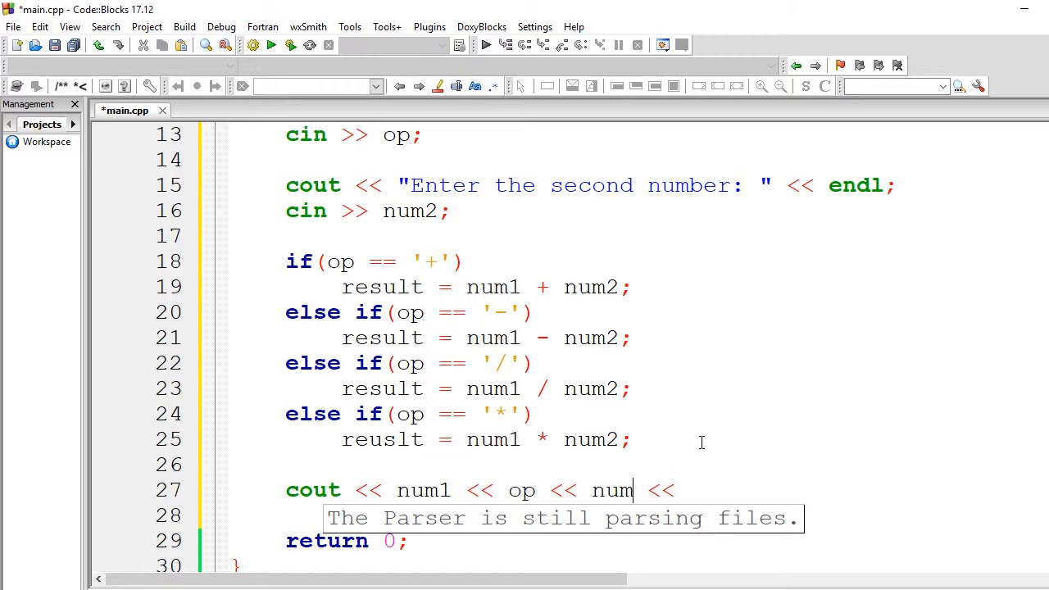
text(2 << "")
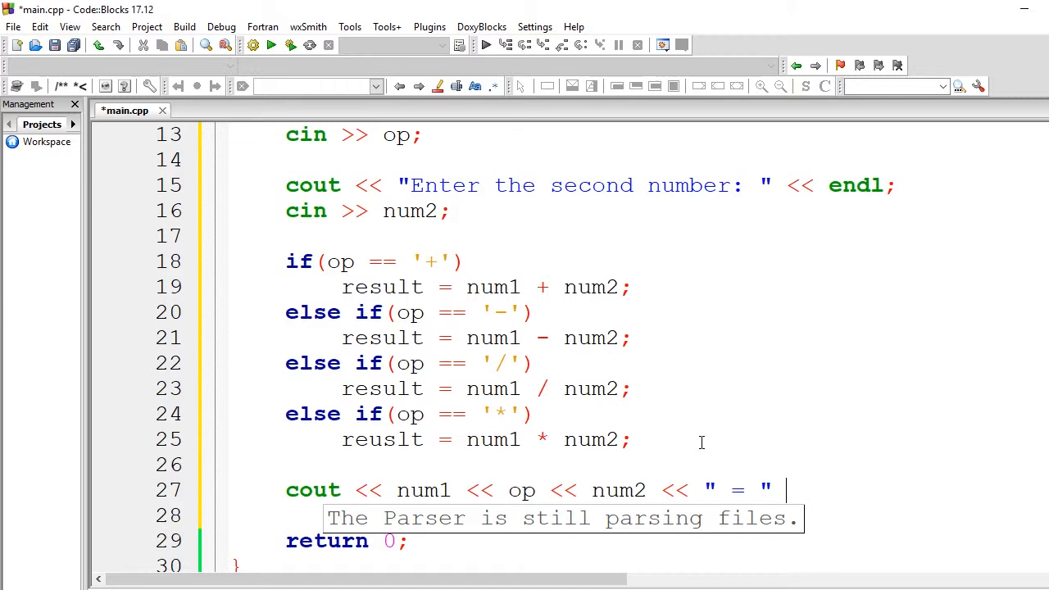
text(<< result)
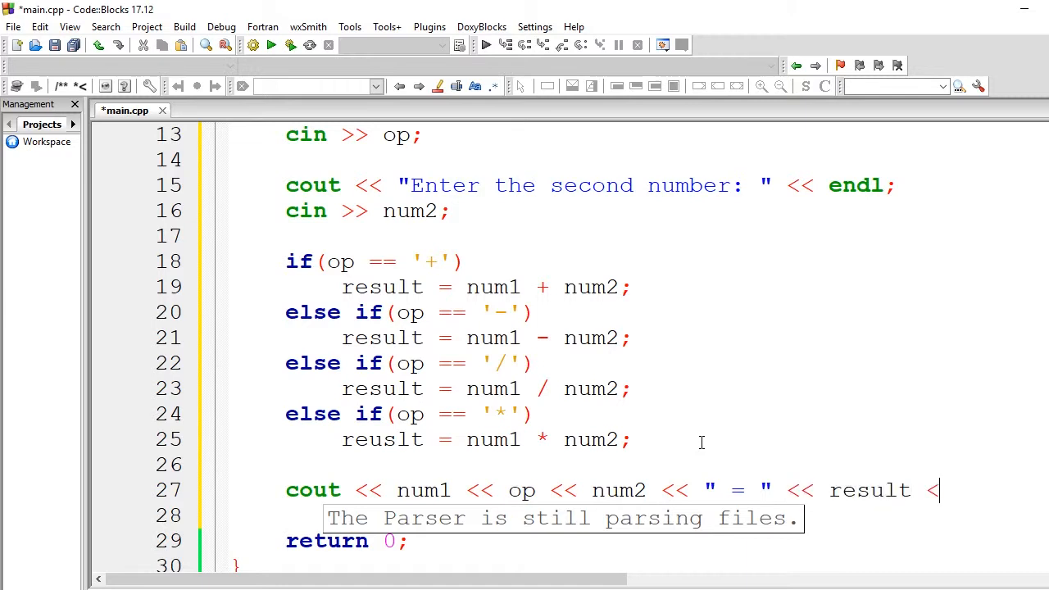
text(< endl;)
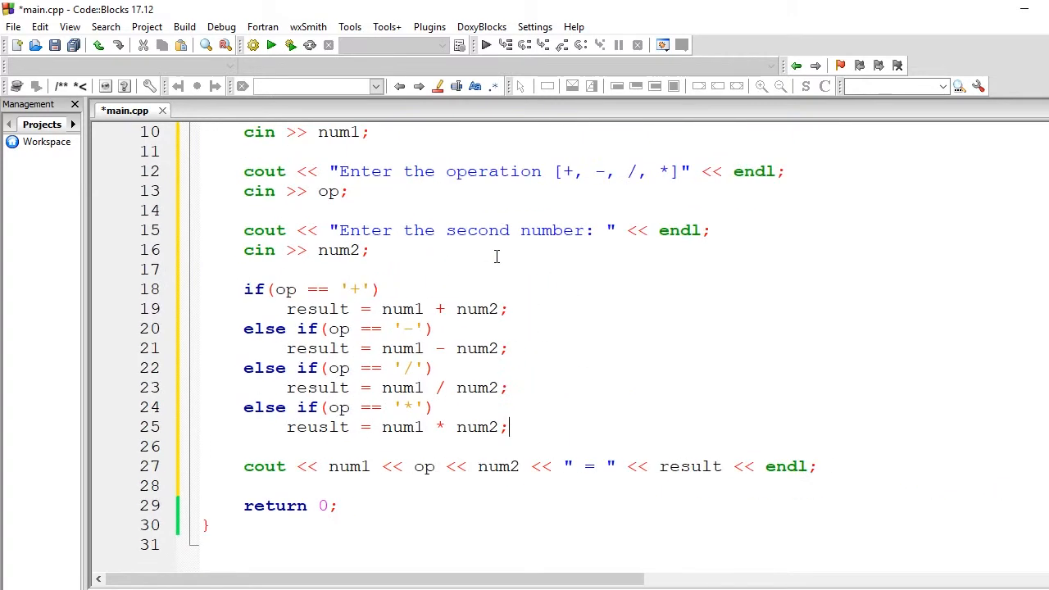
Build and run, correct 'reuslt' to 'result' on line 24, and save main.cpp
scroll(up, 3)
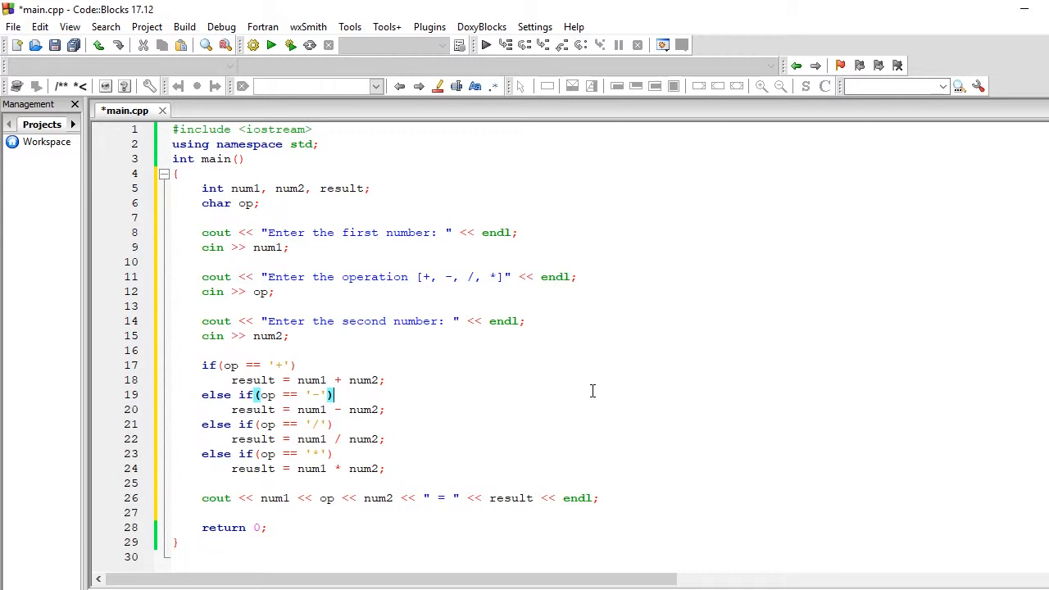
mouse_move(449, 154)
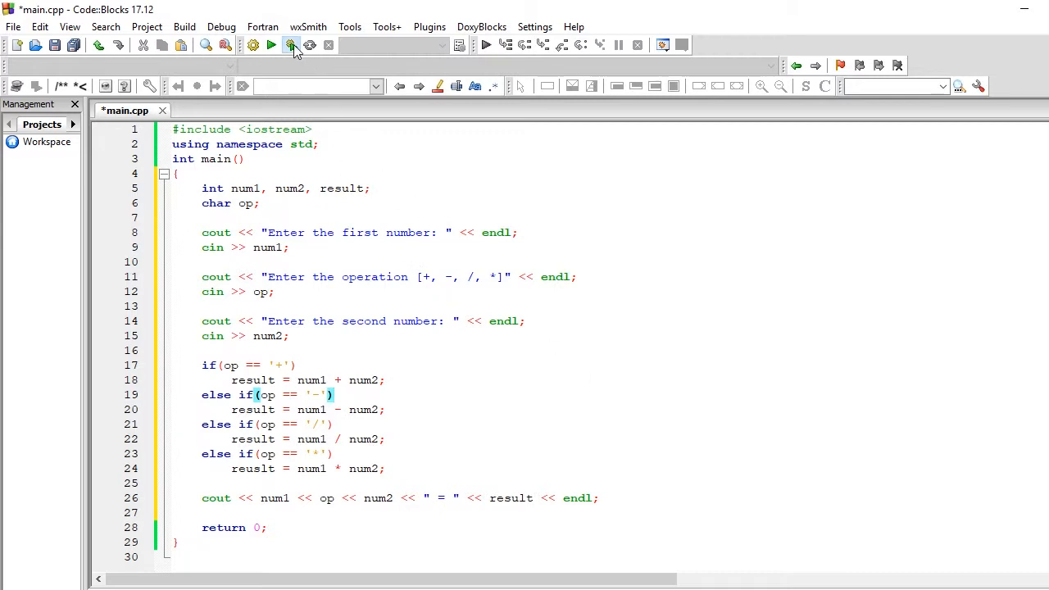
click(291, 45)
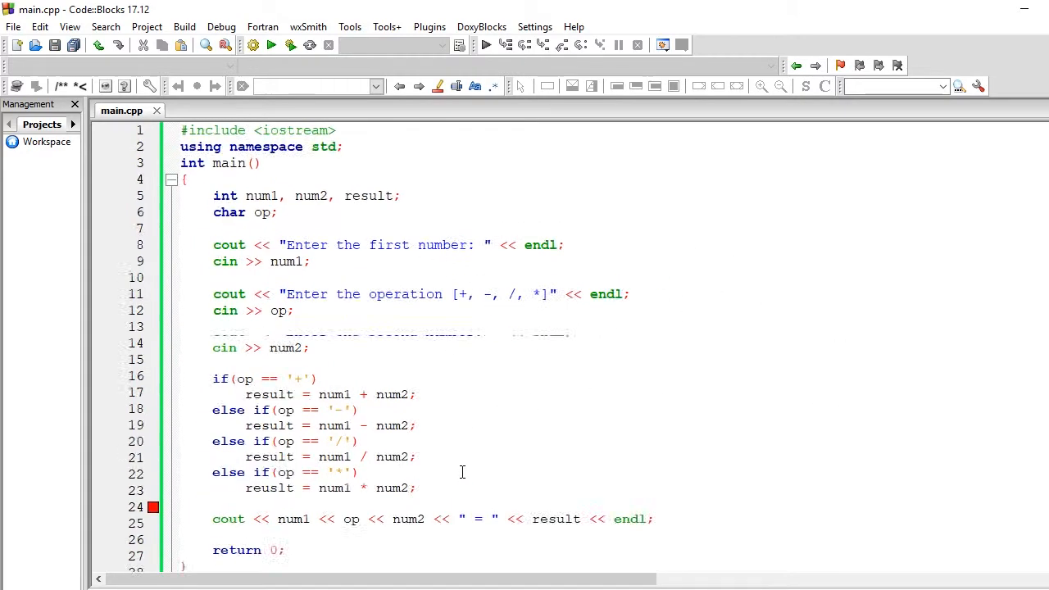
scroll(down, 3)
text(u)
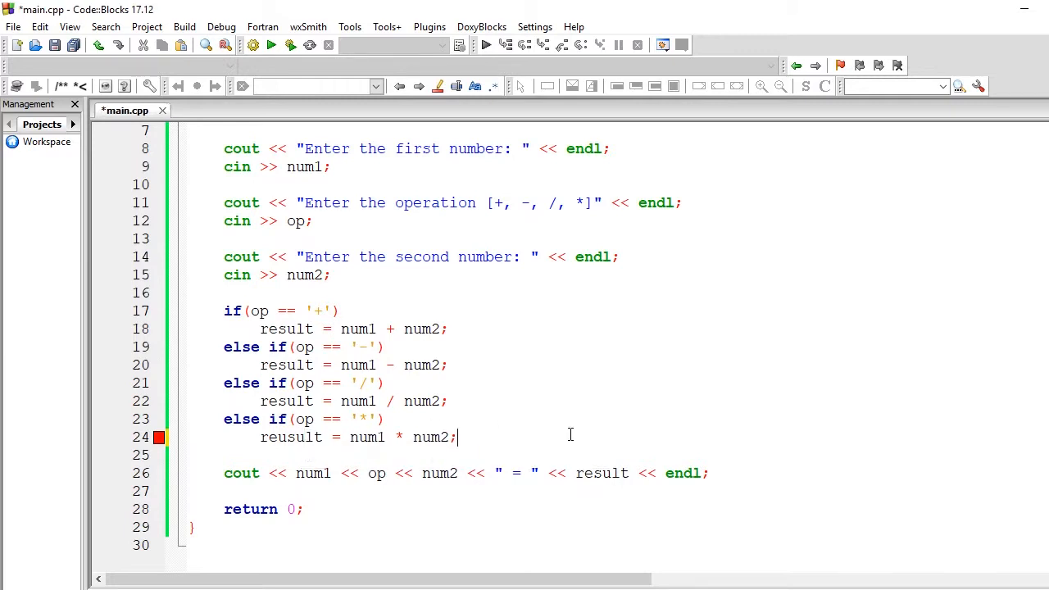
key(ctrl+s)
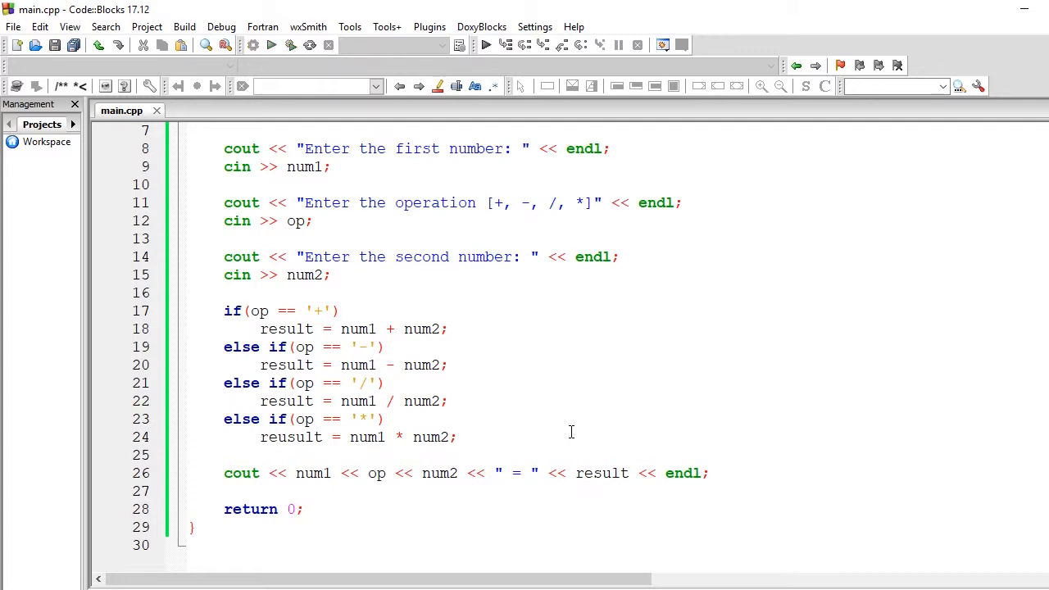
click(291, 436)
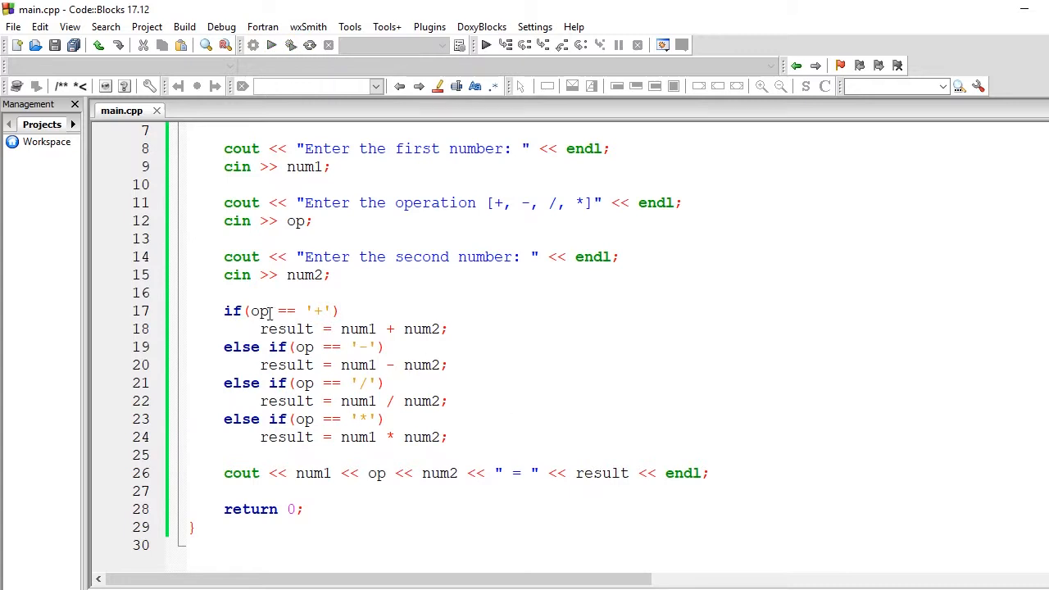
scroll(up, 3)
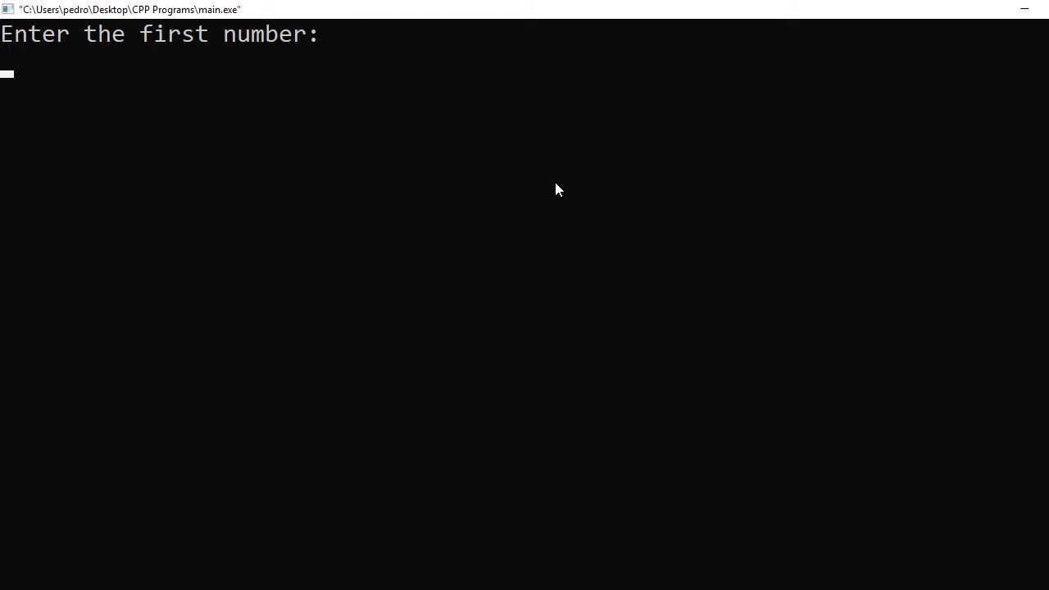
In the running calculator console, enter 6 as the first number and * as the operation
text(6)
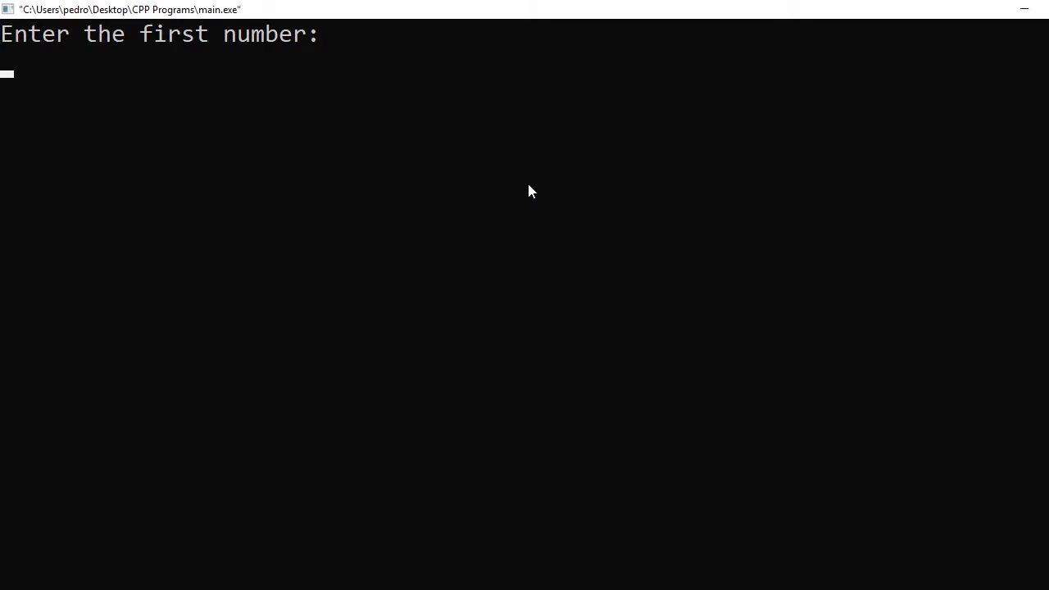
text(8/3)
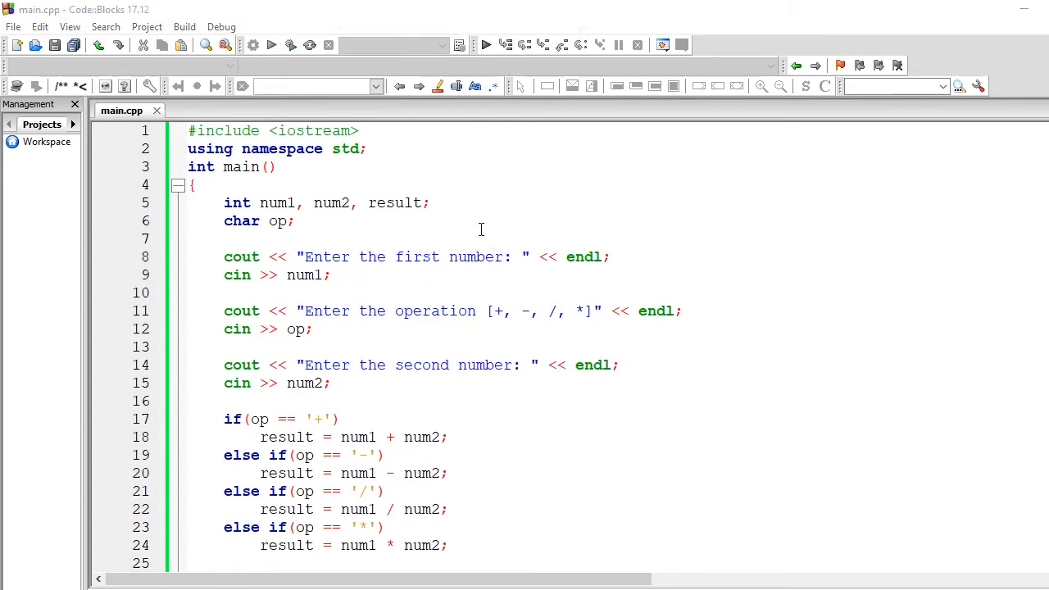
click(272, 45)
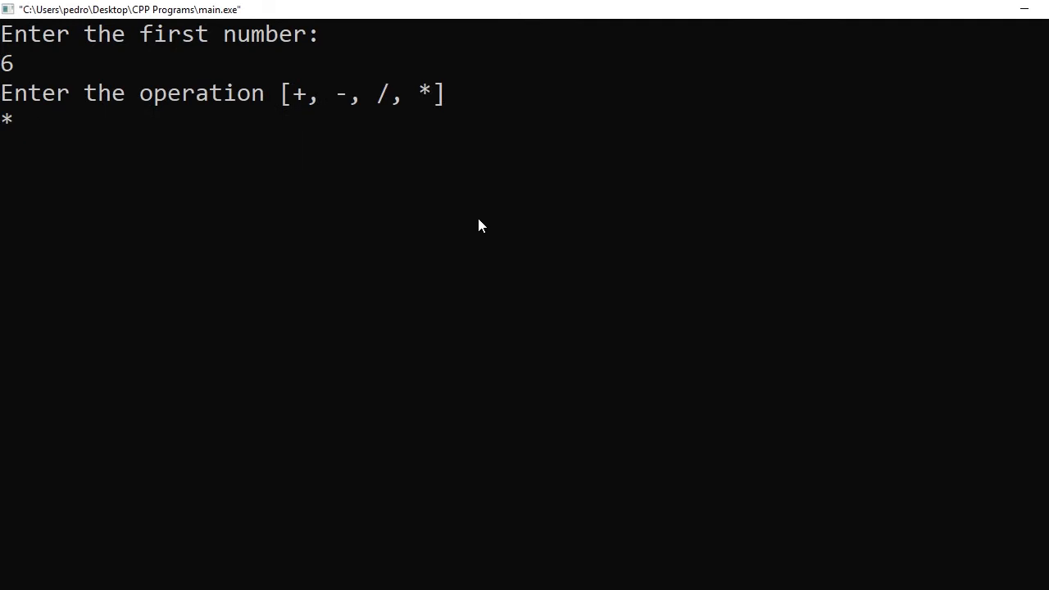
text(56)
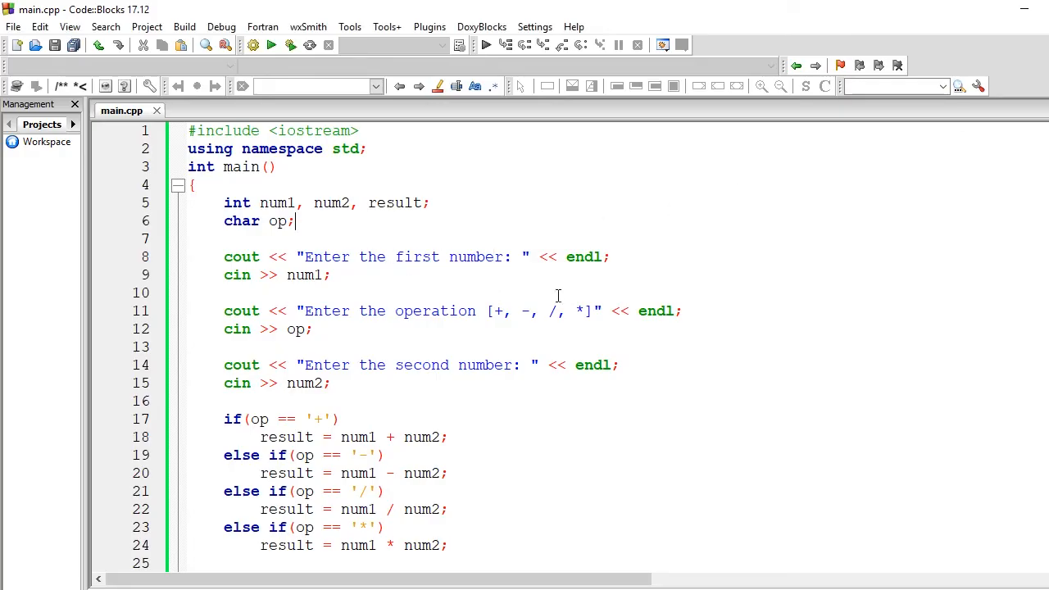
scroll(down, 3)
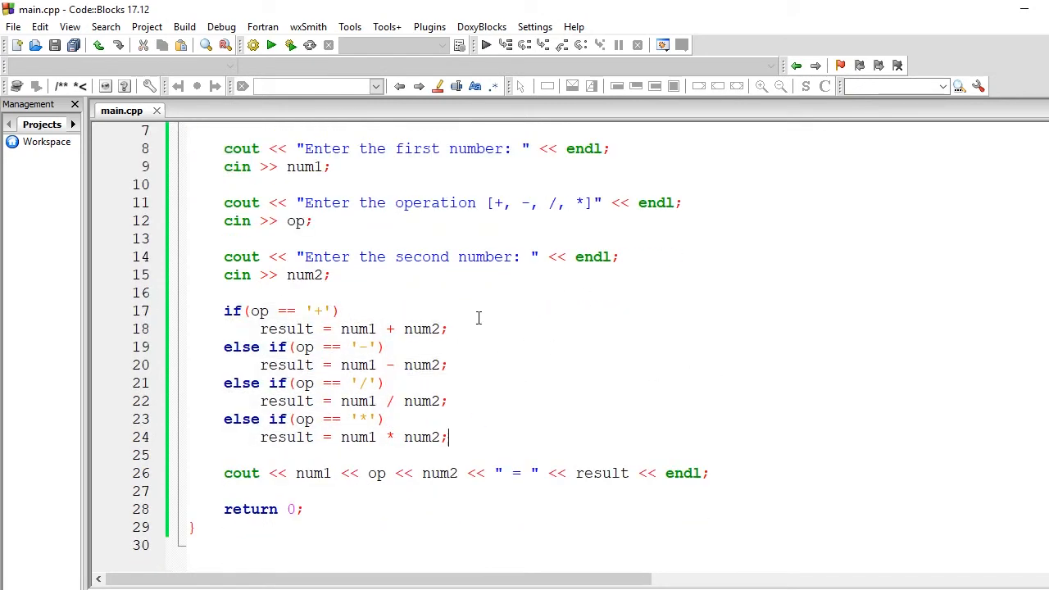
mouse_move(717, 366)
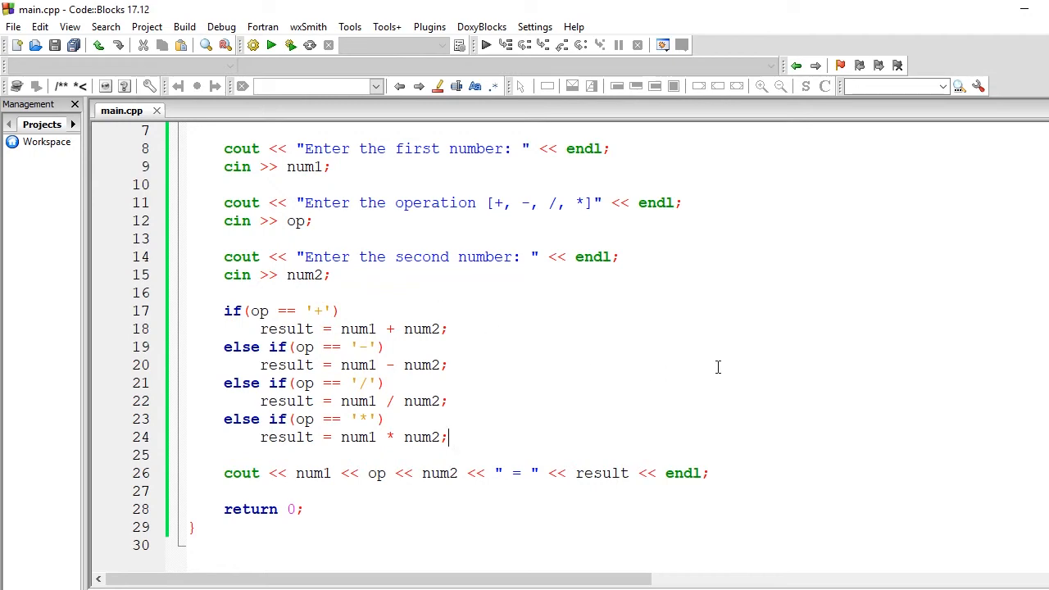
scroll(up, 3)
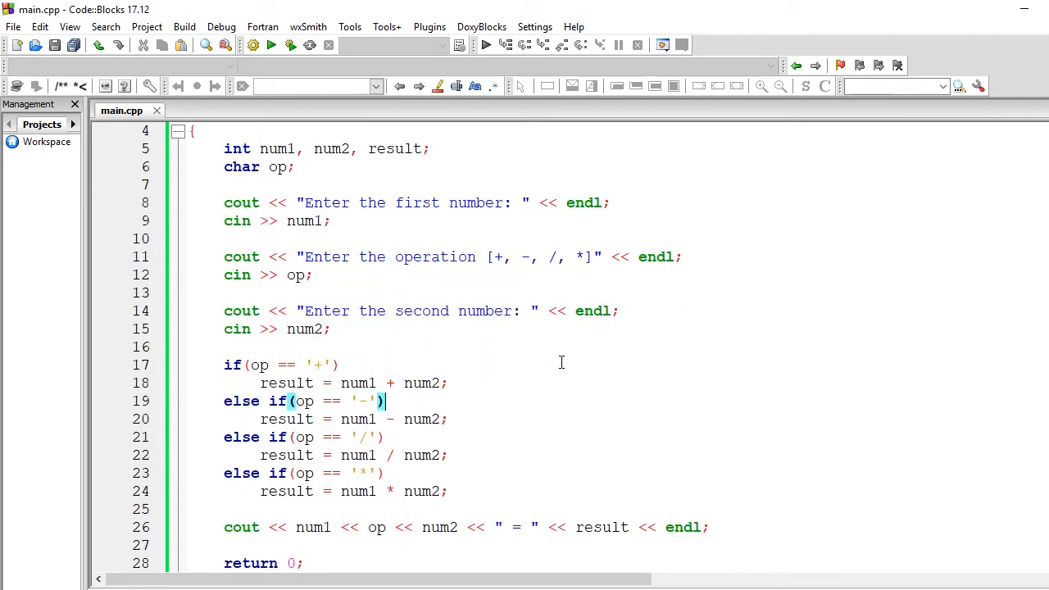
mouse_move(638, 356)
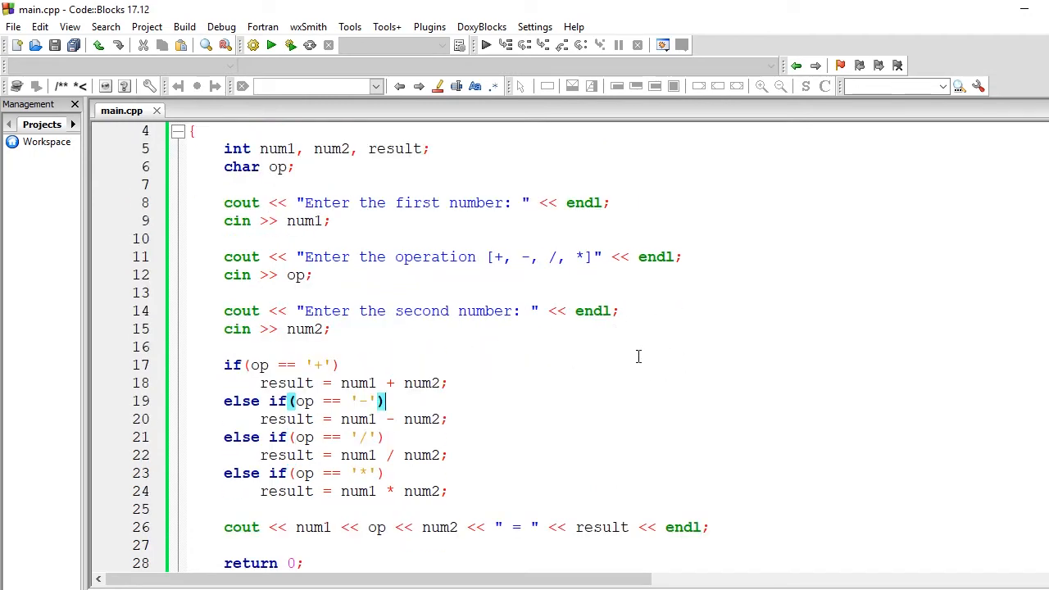
click(526, 410)
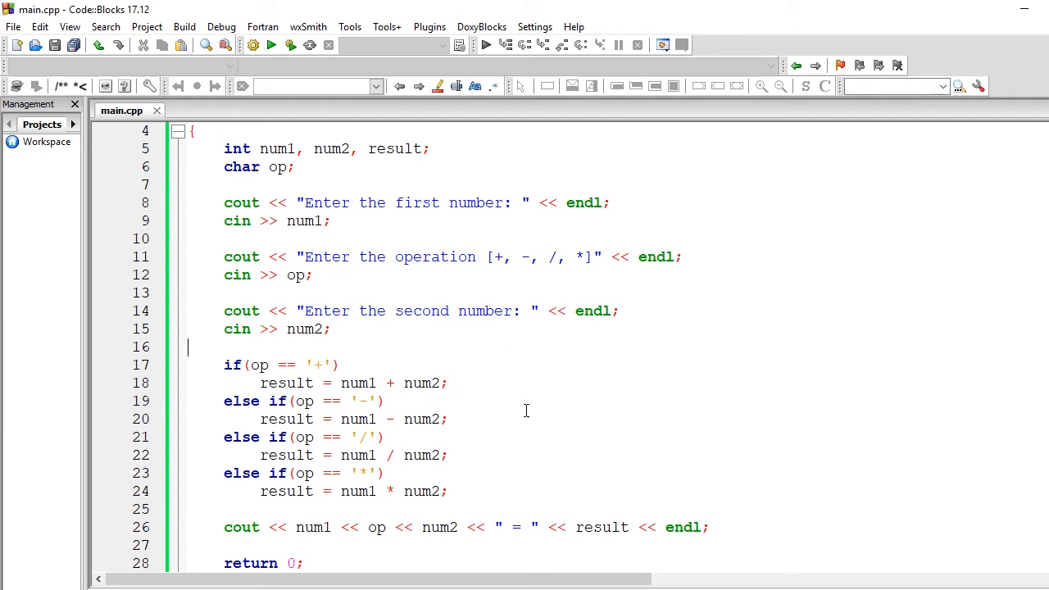
mouse_move(574, 349)
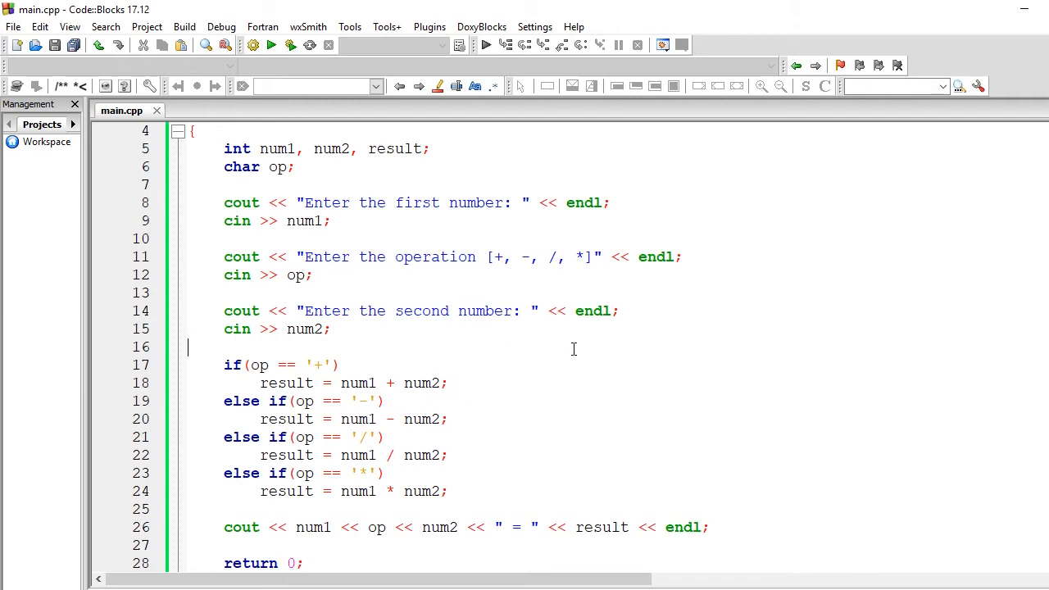
mouse_move(420, 346)
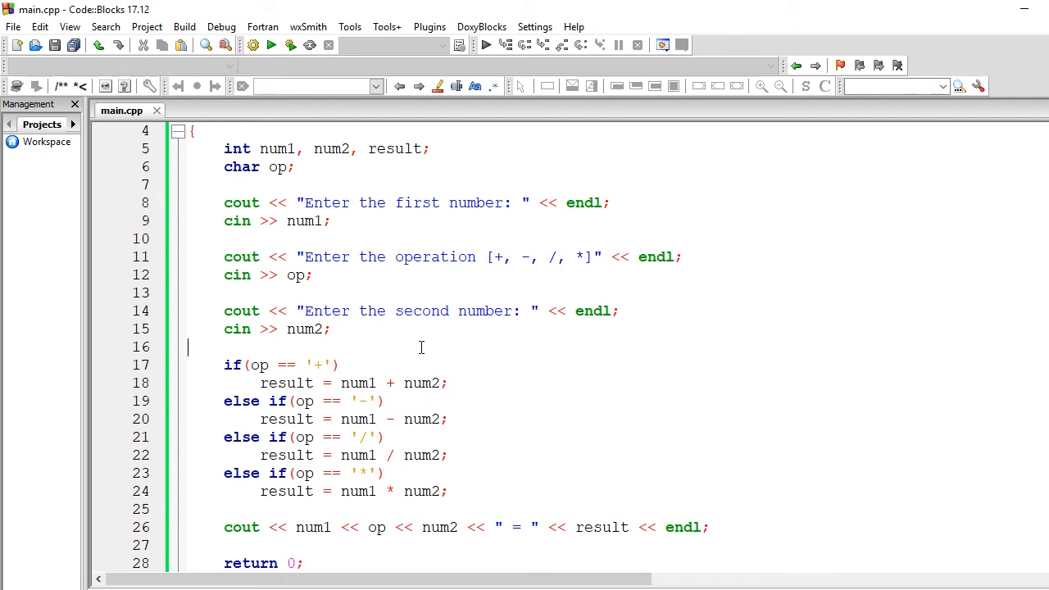